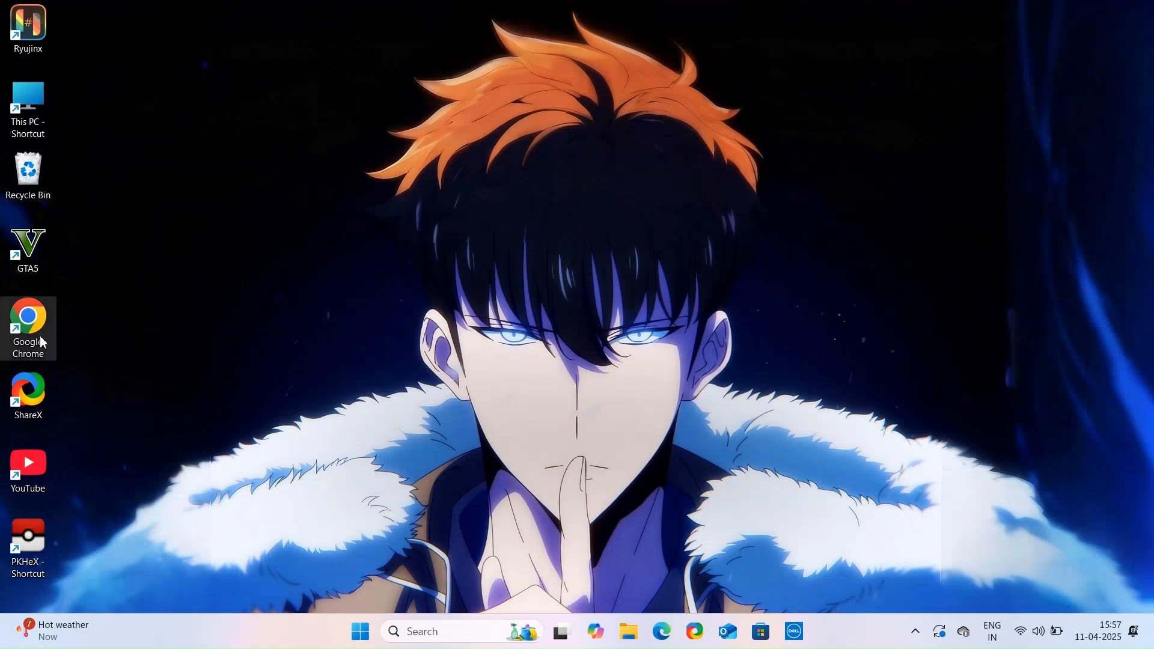
Step: Launch Chrome and search Google for 'pokemon scarlet and voilet 60 fps mod ryujinx'
double_click(28, 323)
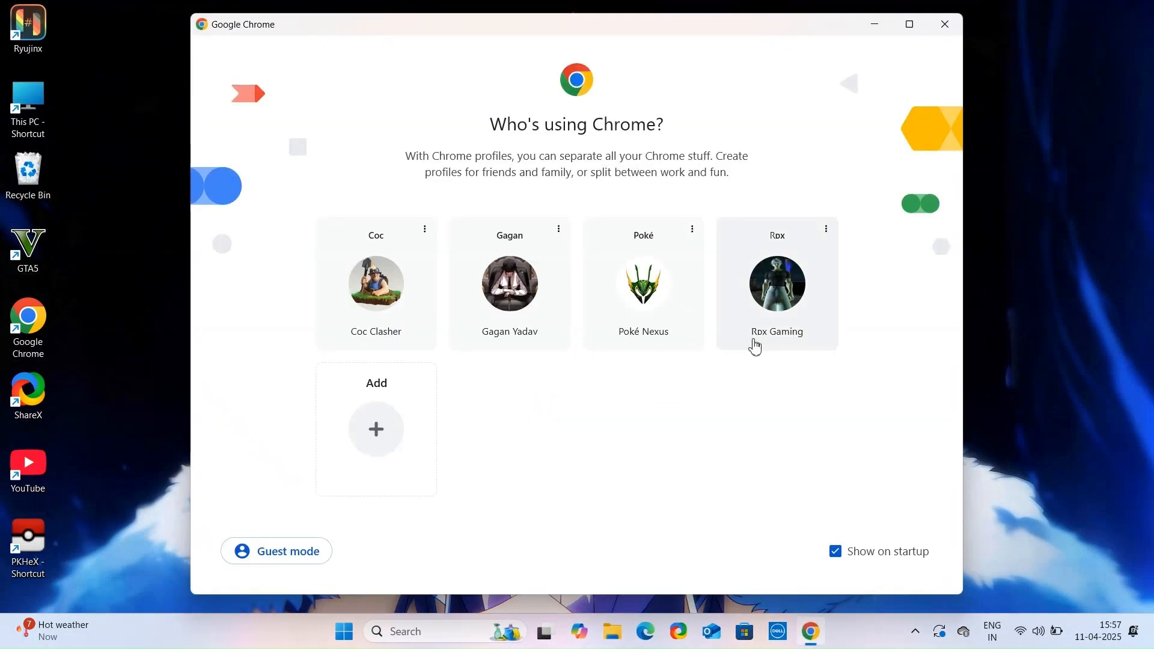
left_click(776, 284)
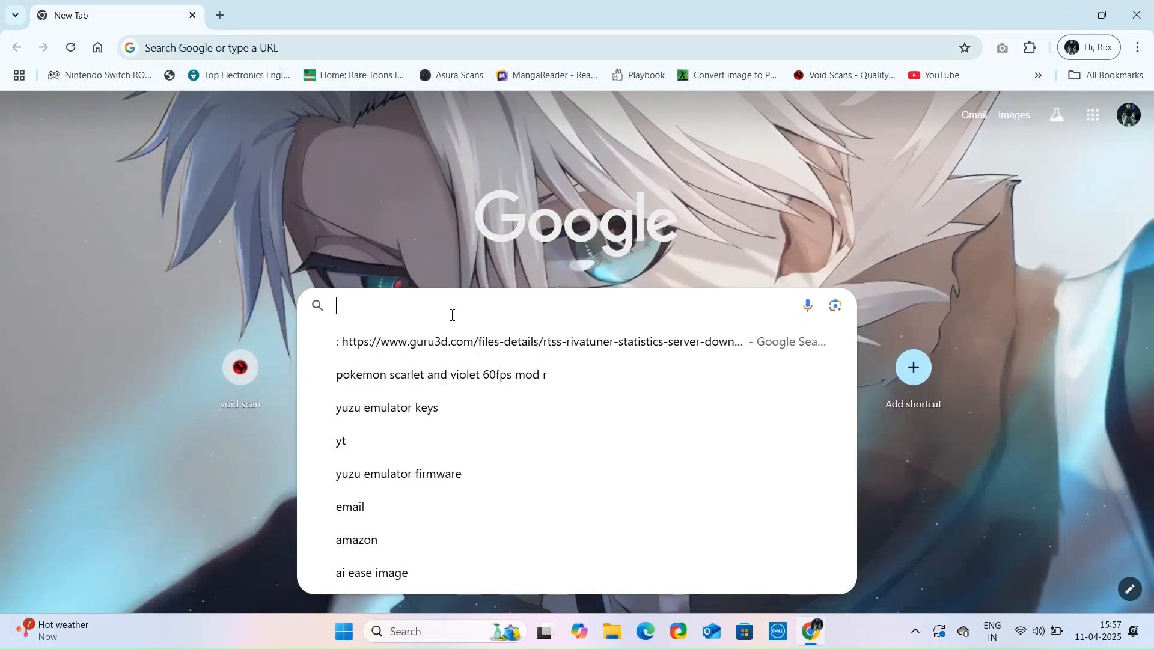
type("pokemon scarlet and voilet 60 fps mod ryujinx")
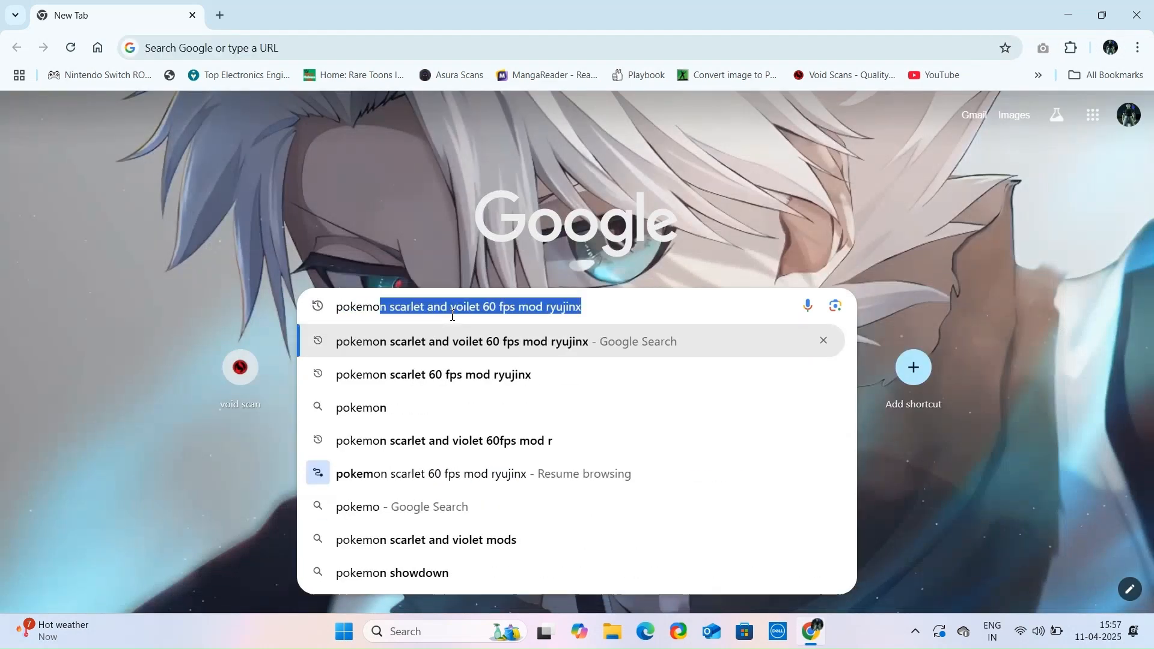
left_click(582, 307)
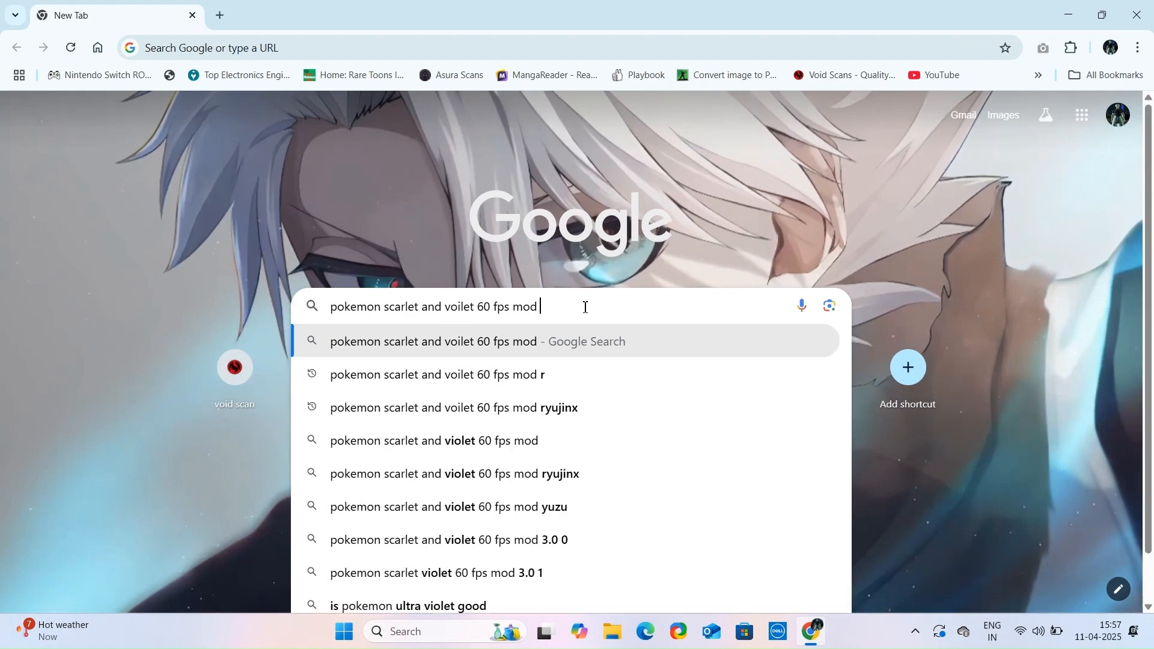
key("Return")
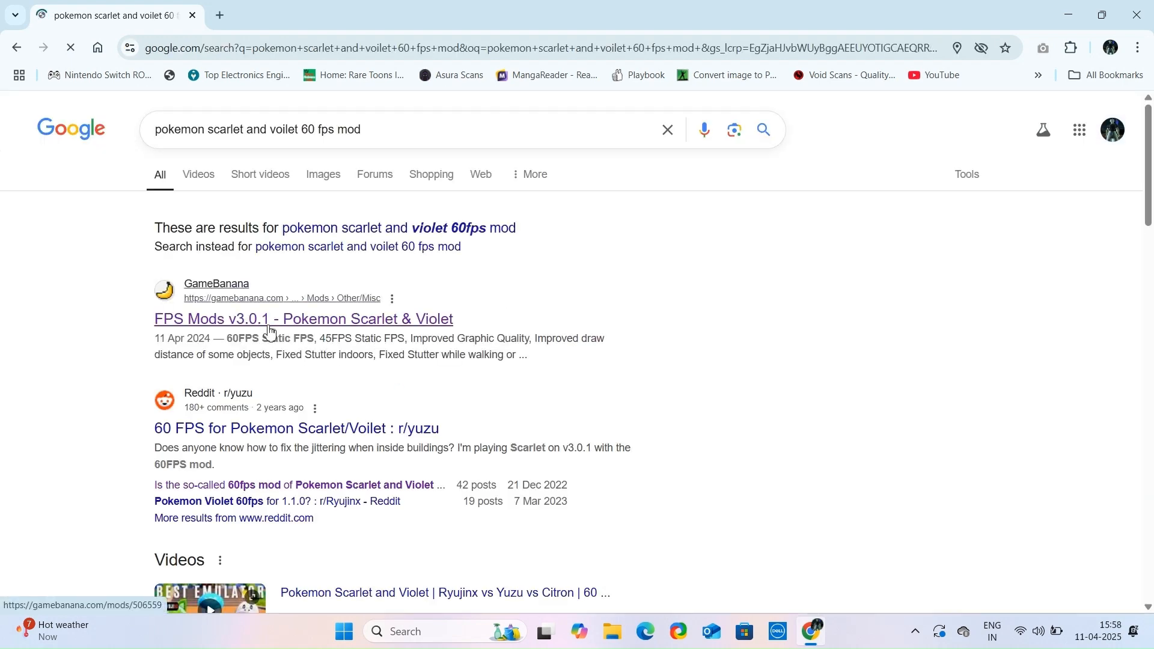
Step: Reach the Files section of GameBanana's FPS Mods v3.0.1 page
left_click(303, 319)
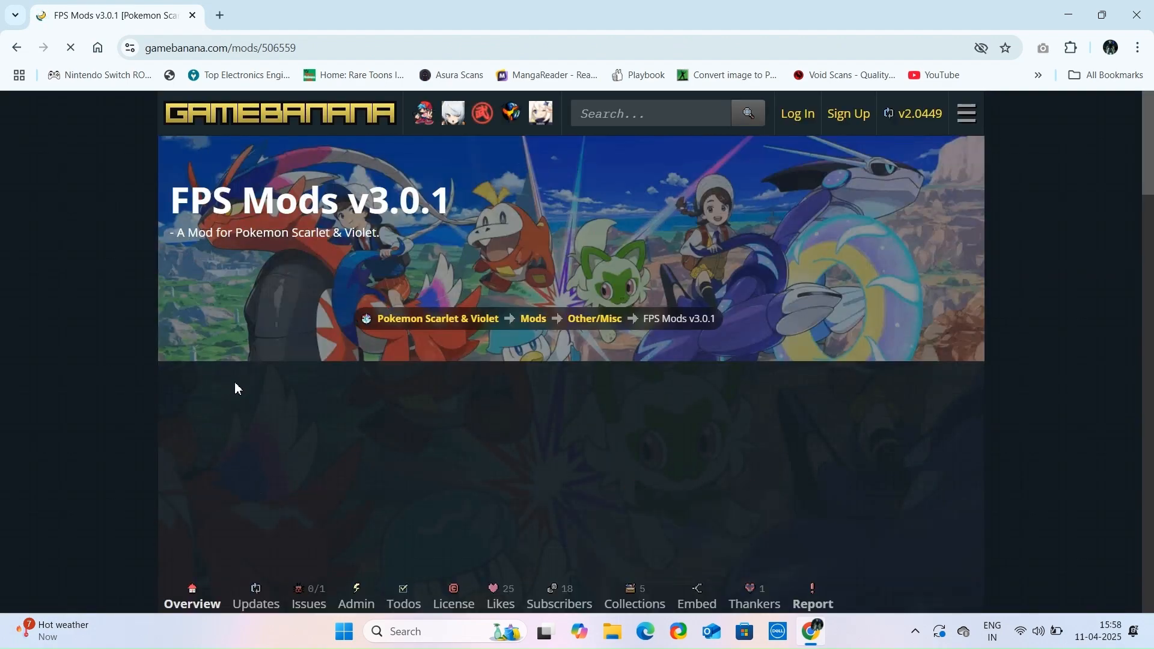
scroll("down", 3)
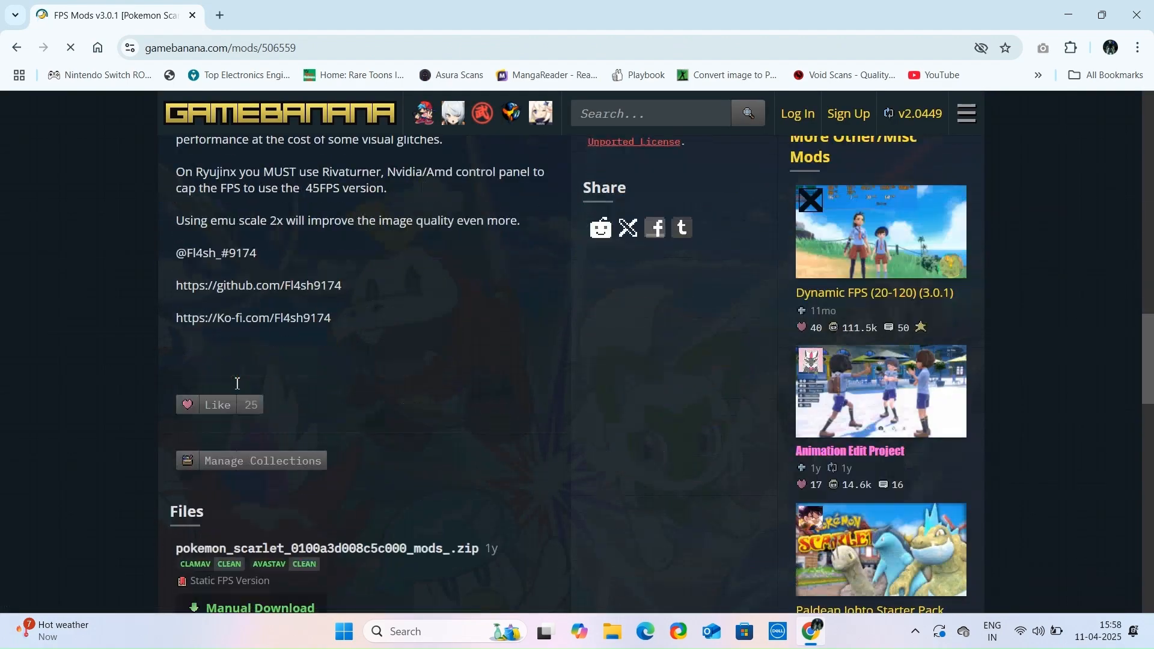
scroll("down", 3)
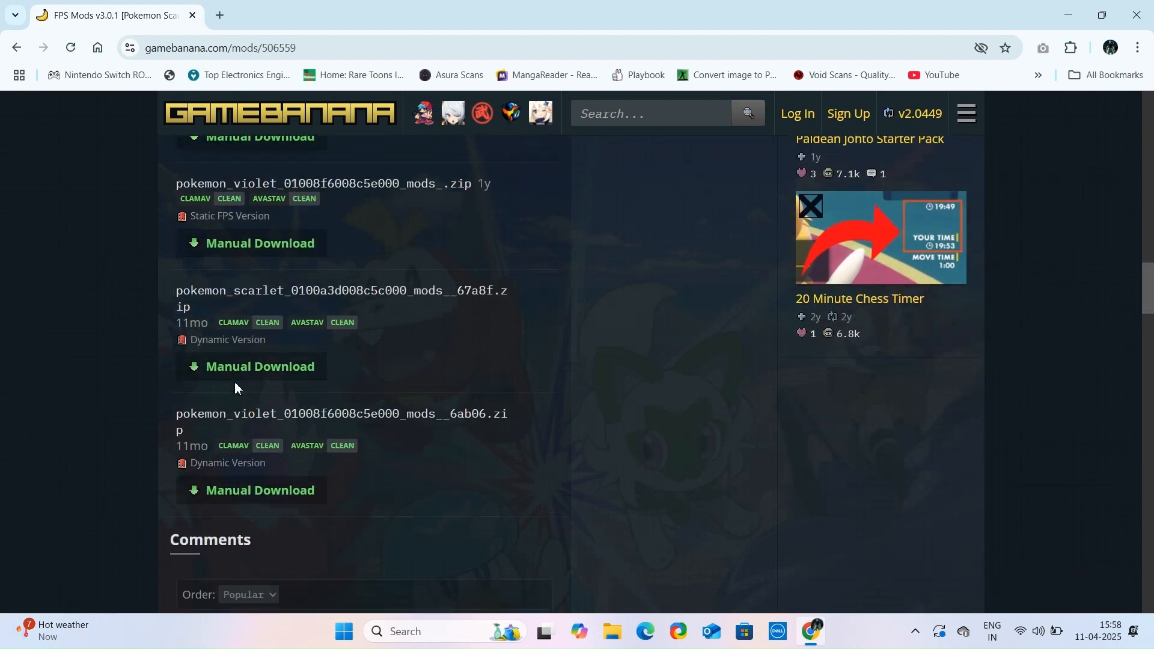
mouse_move(172, 287)
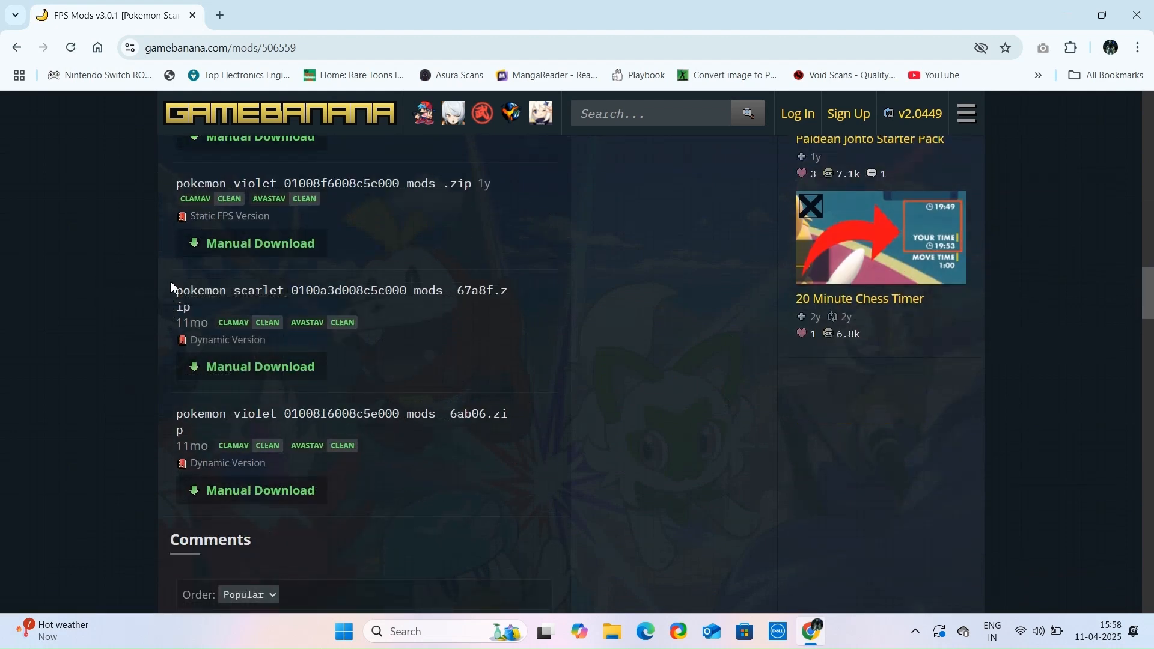
double_click(229, 290)
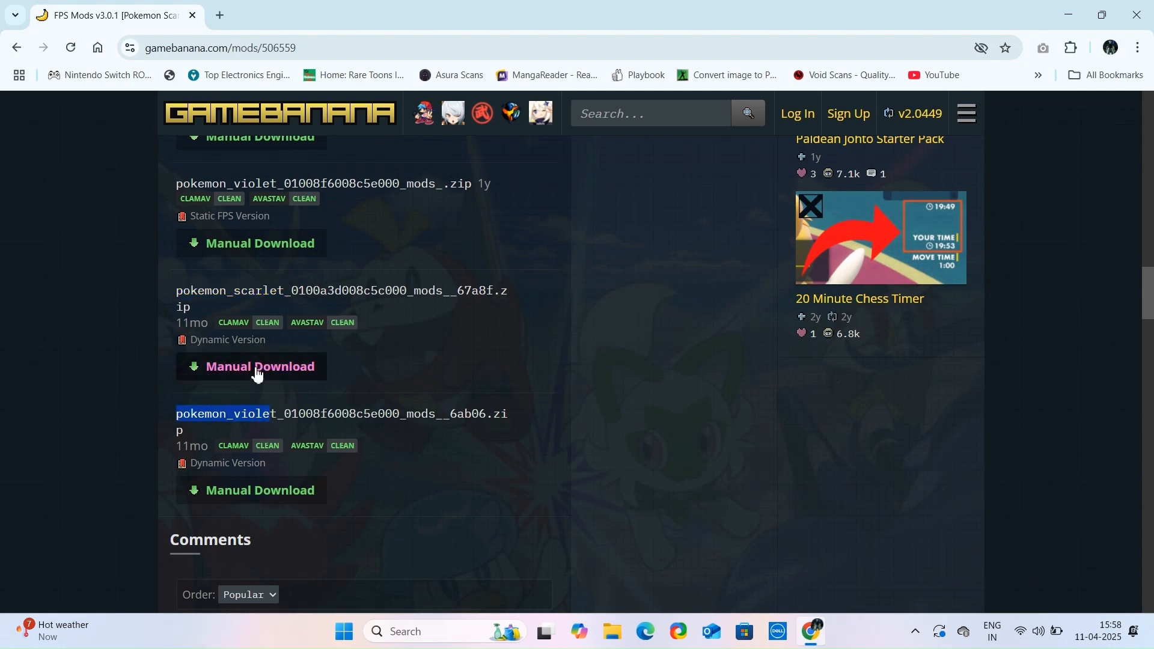
Step: Download the Dynamic Version Pokemon Scarlet zip and save it to Downloads
left_click(260, 365)
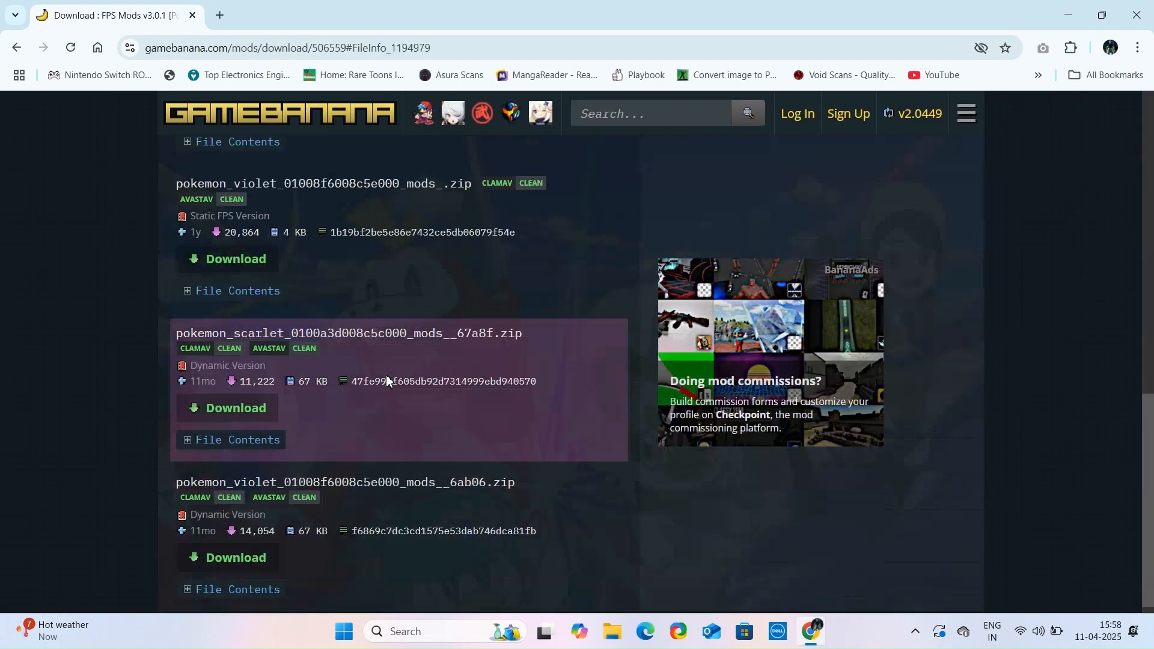
left_click(235, 407)
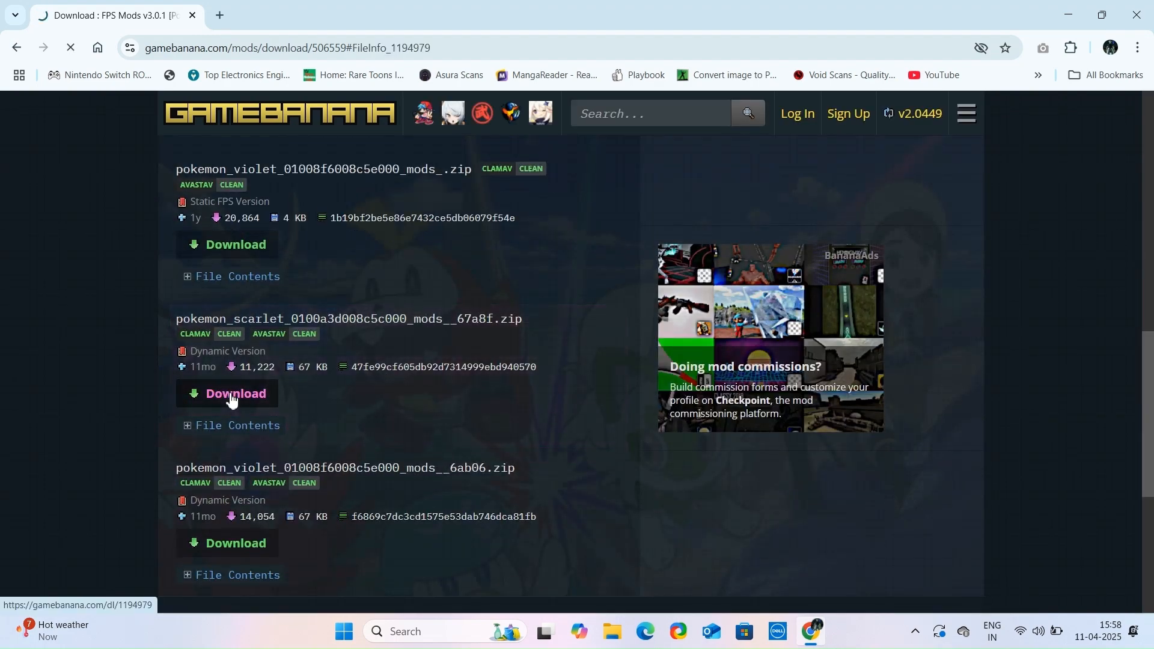
left_click(236, 395)
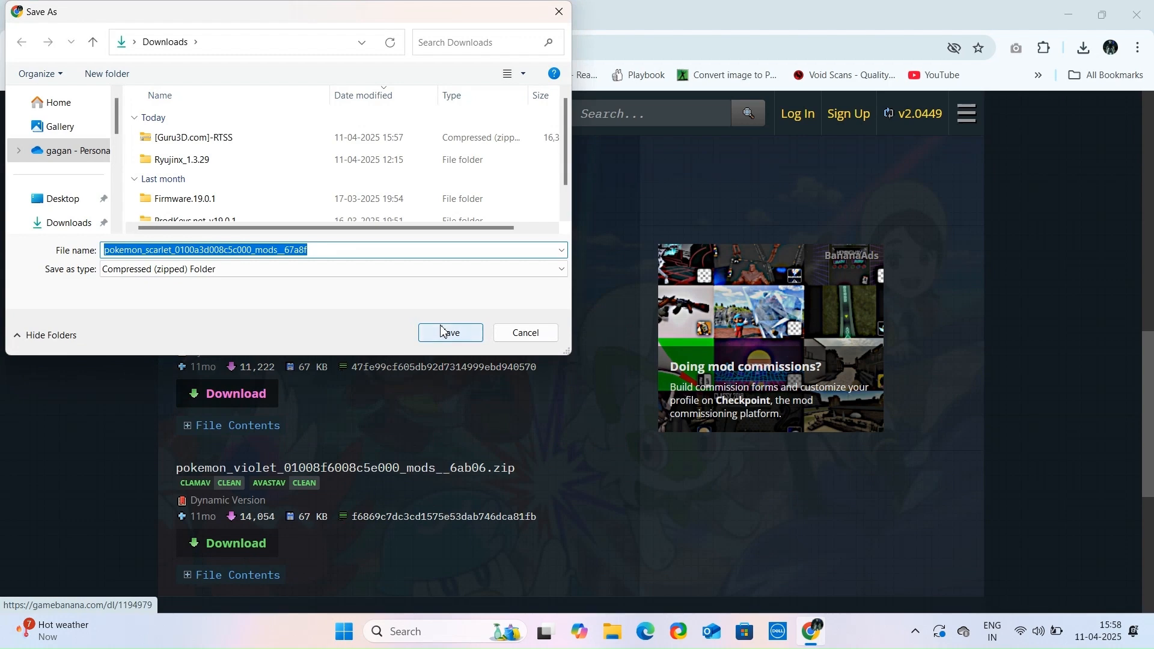
left_click(449, 333)
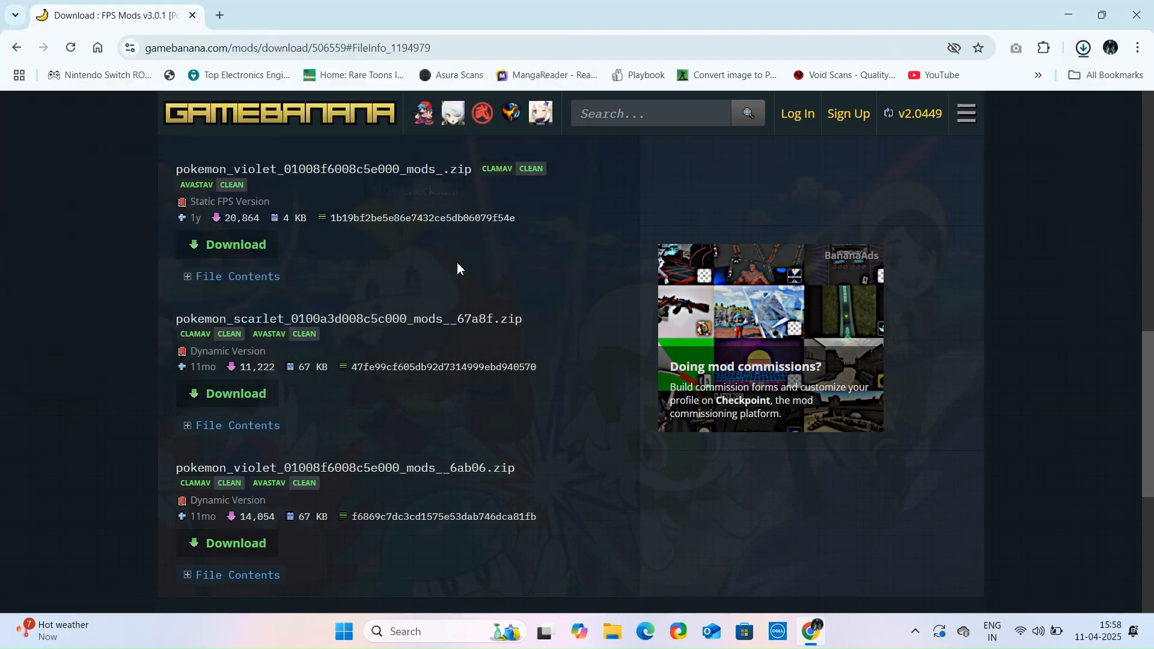
Step: Find Guru3D's RTSS page in a new tab and start the 7.3.6 Final download
left_click(395, 14)
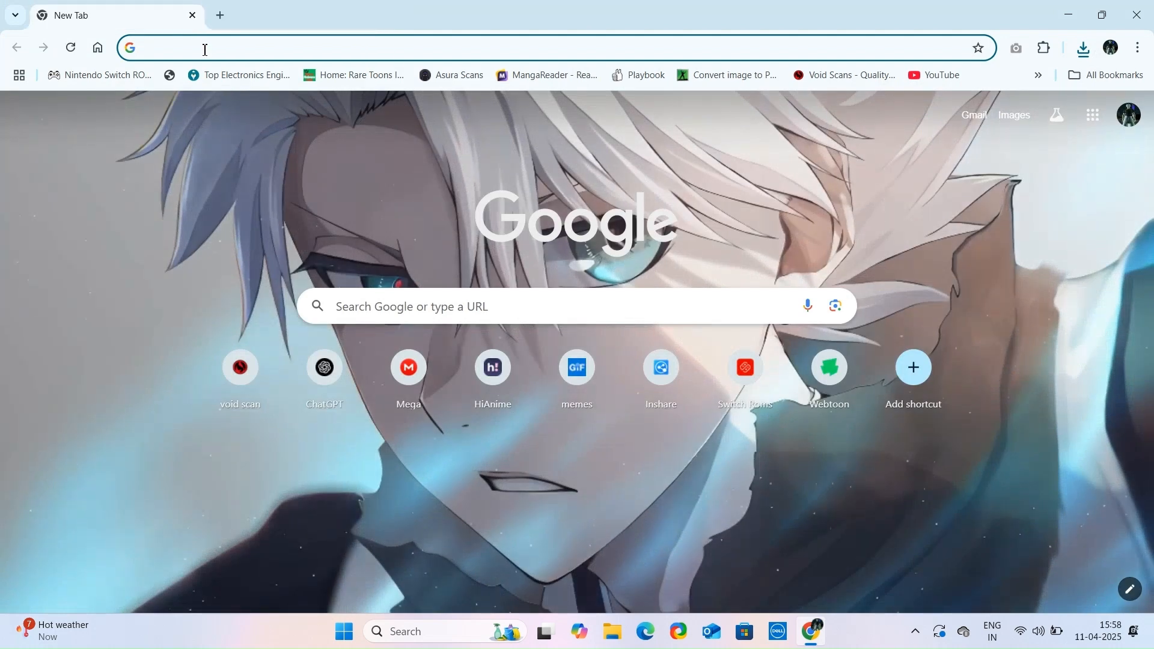
key("Return")
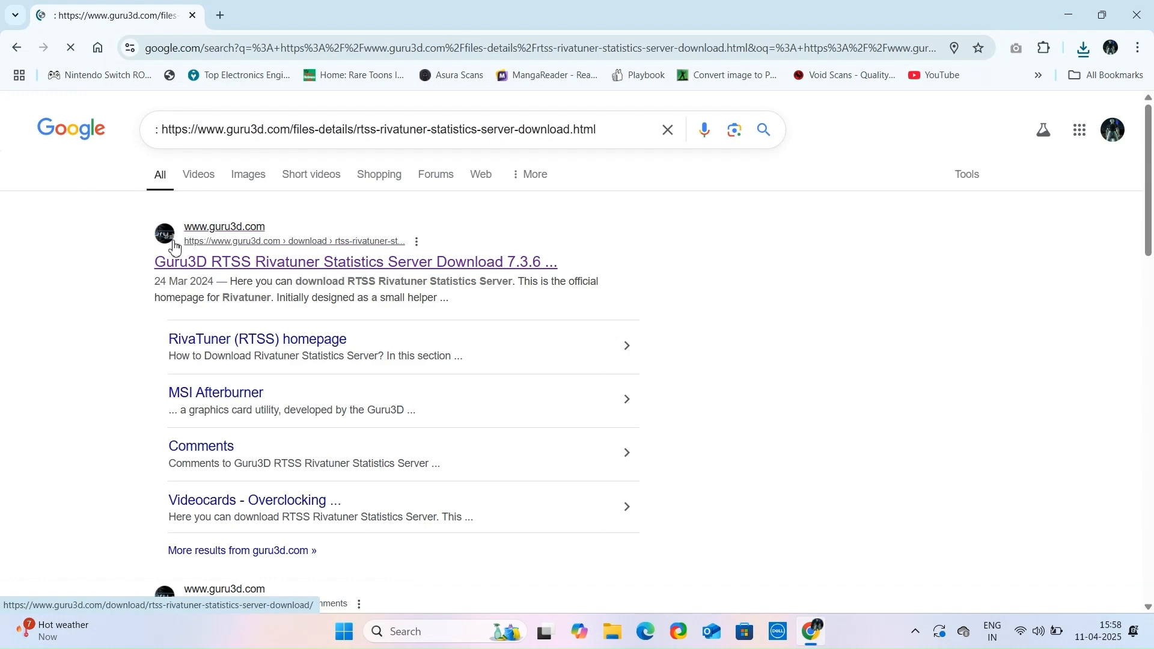
mouse_move(230, 252)
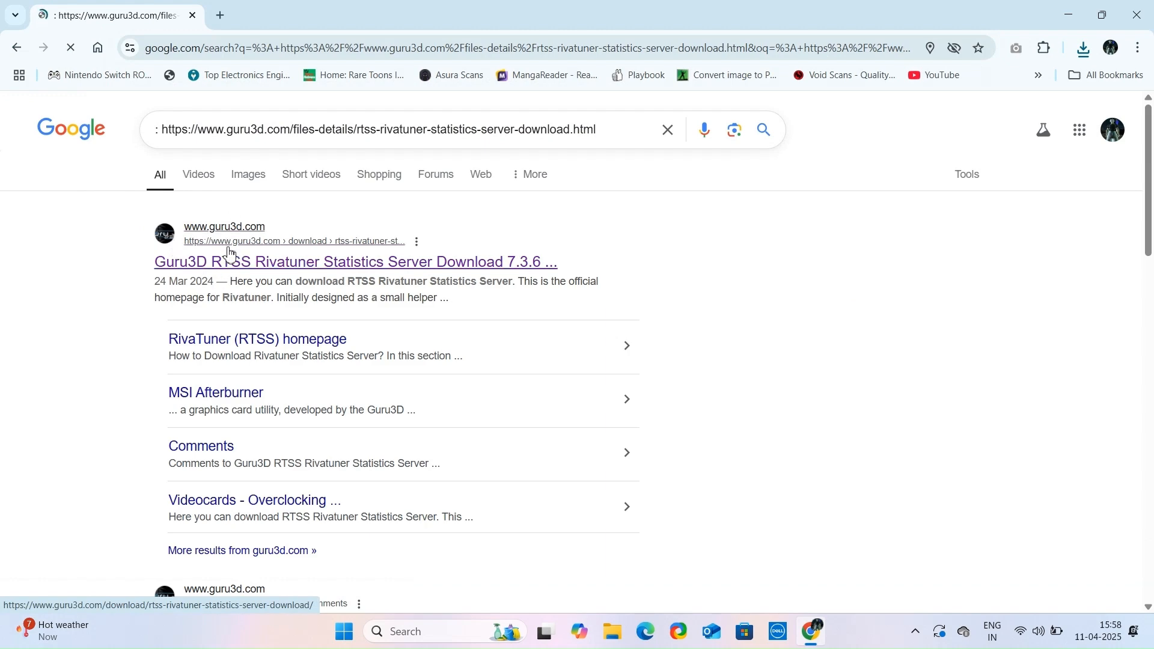
left_click(356, 260)
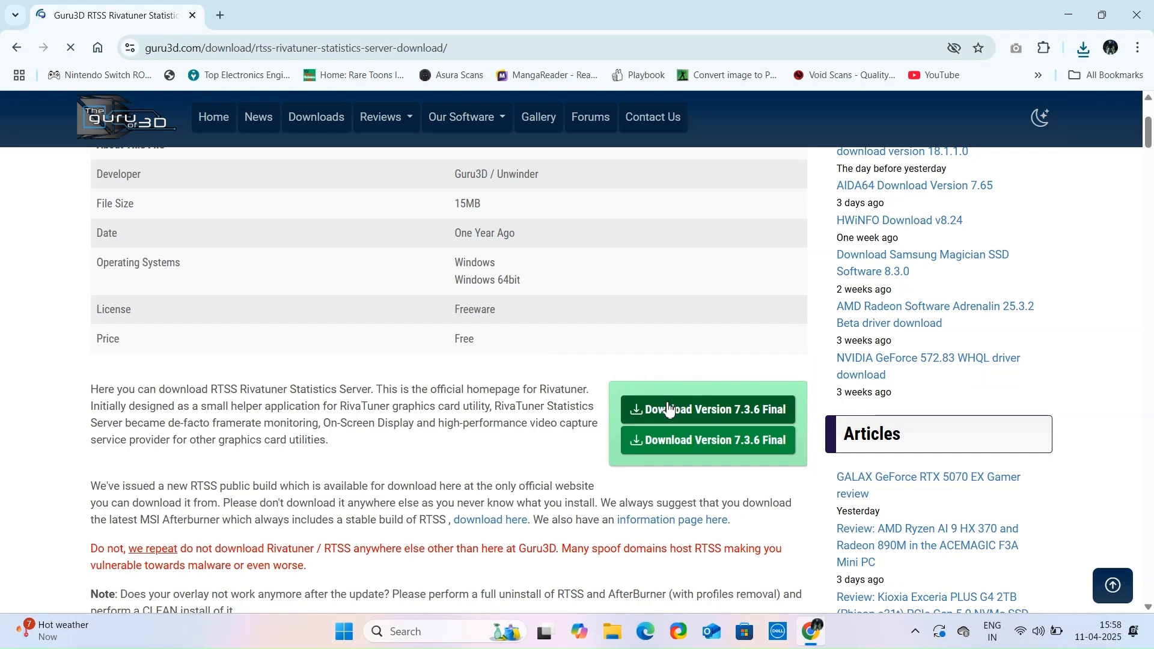
left_click(706, 411)
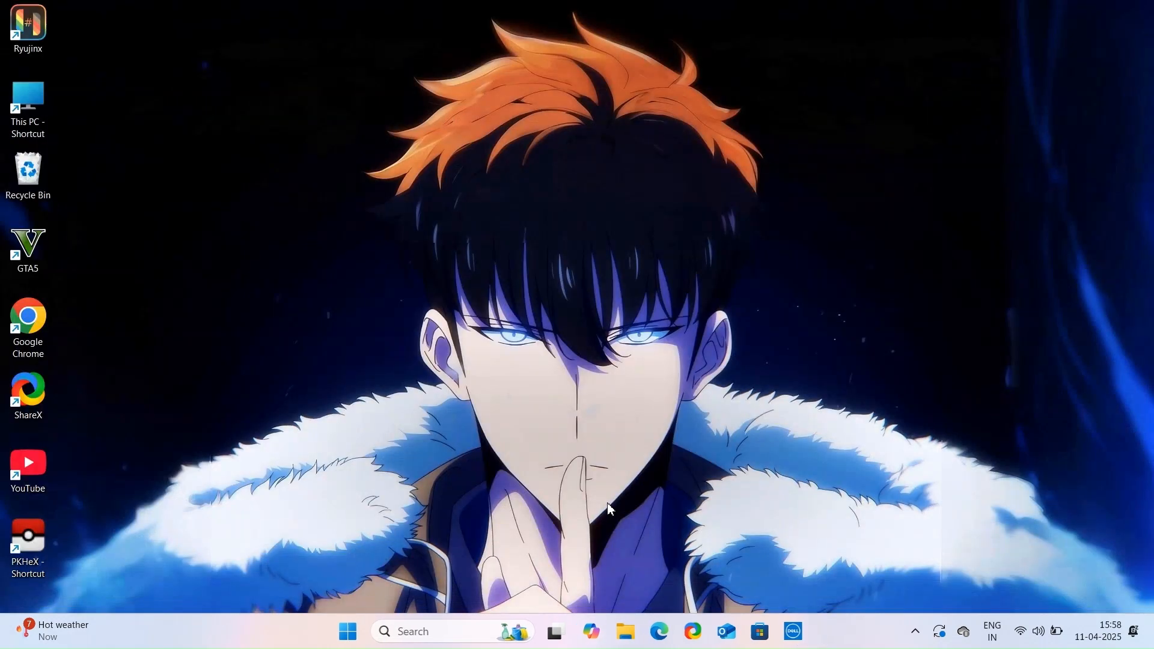
Step: Extract the Guru3D RTSS zip in the Downloads folder
left_click(627, 631)
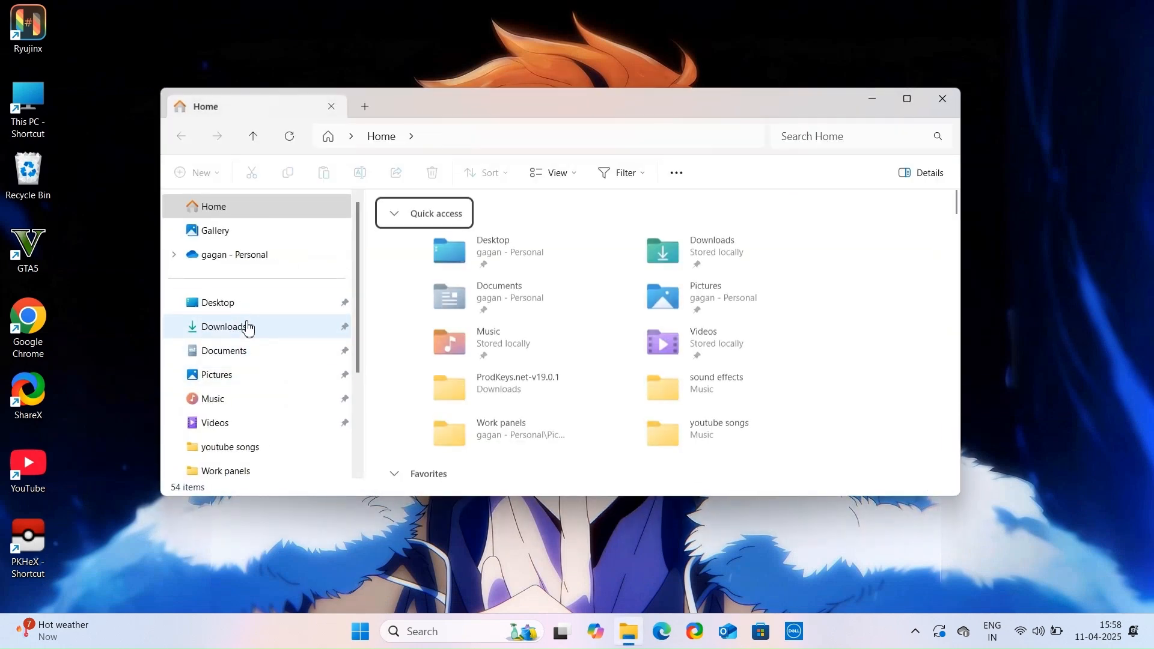
left_click(224, 326)
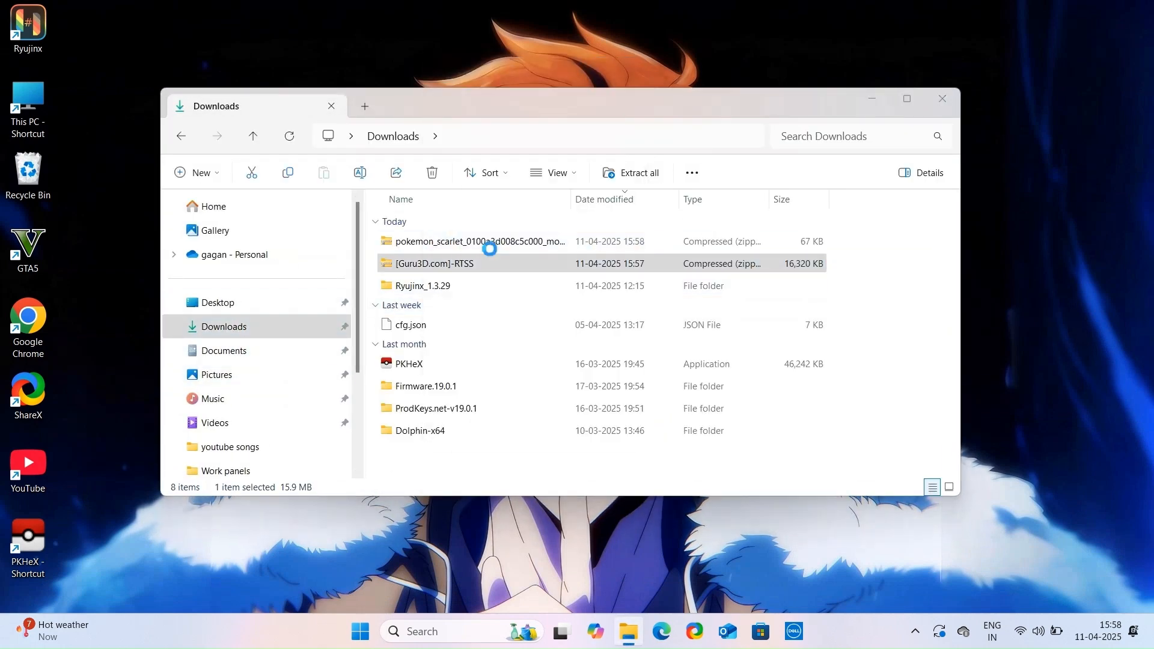
left_click(631, 172)
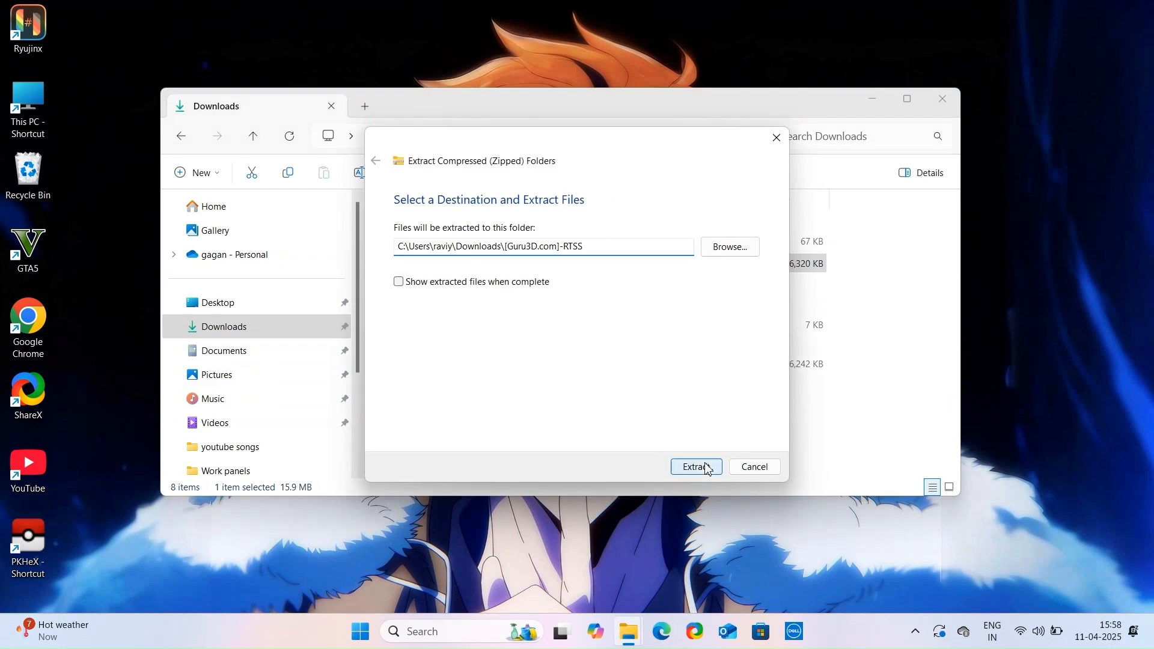
left_click(696, 466)
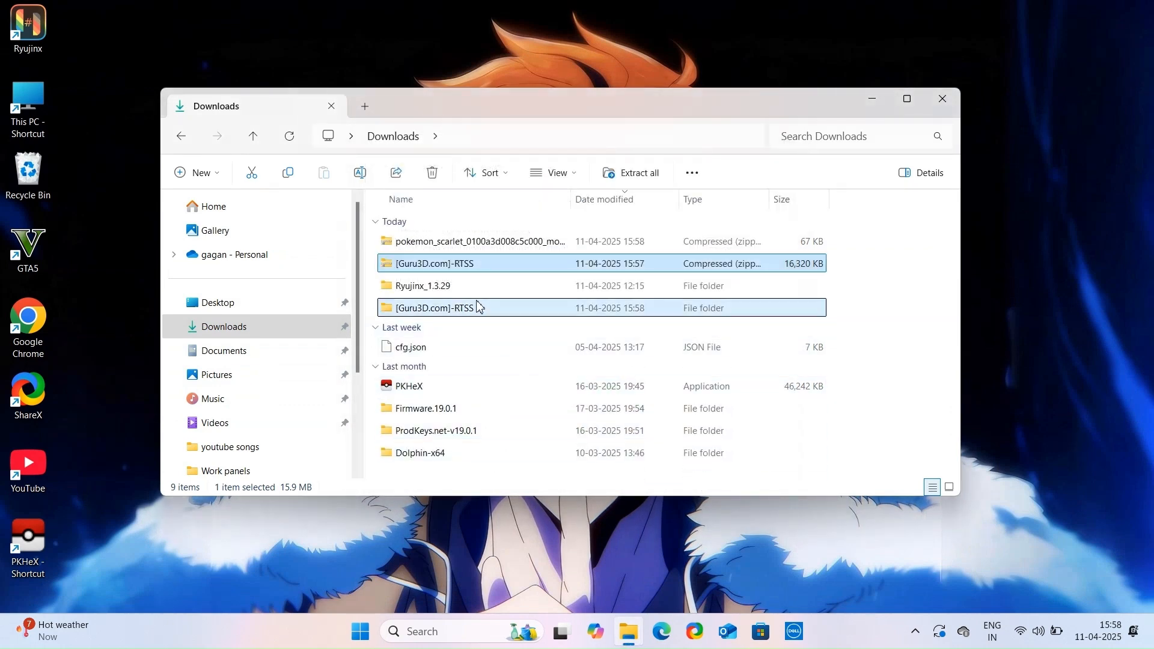
Step: Launch RTSSSetup736 from the extracted folder with English as installer language
double_click(436, 308)
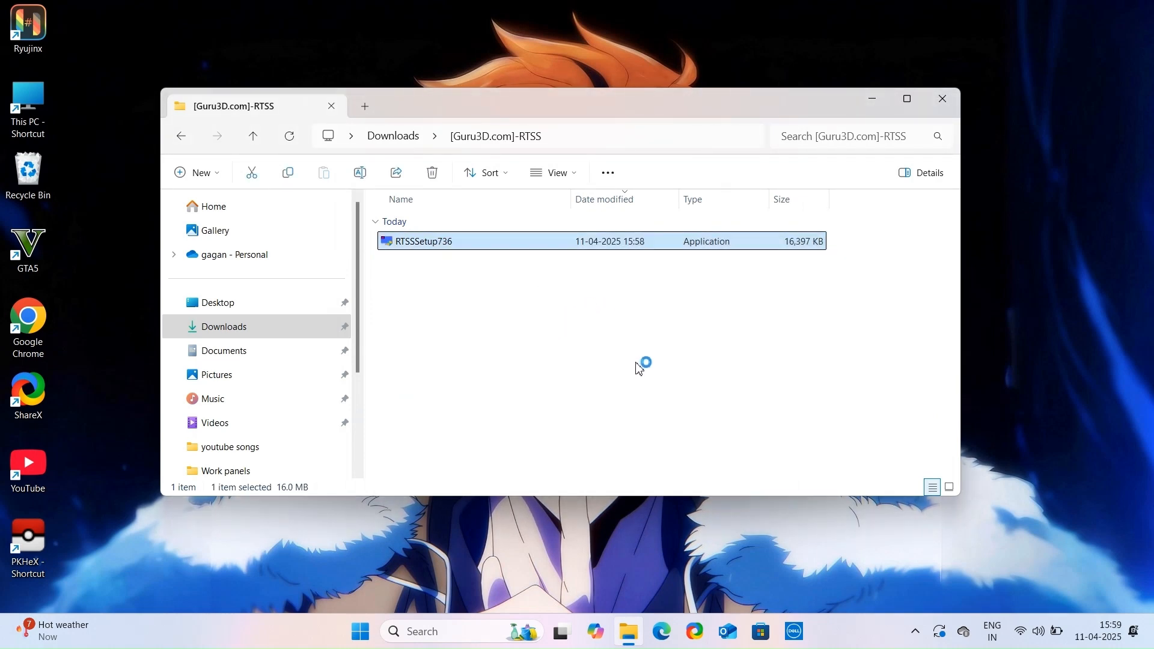
double_click(423, 240)
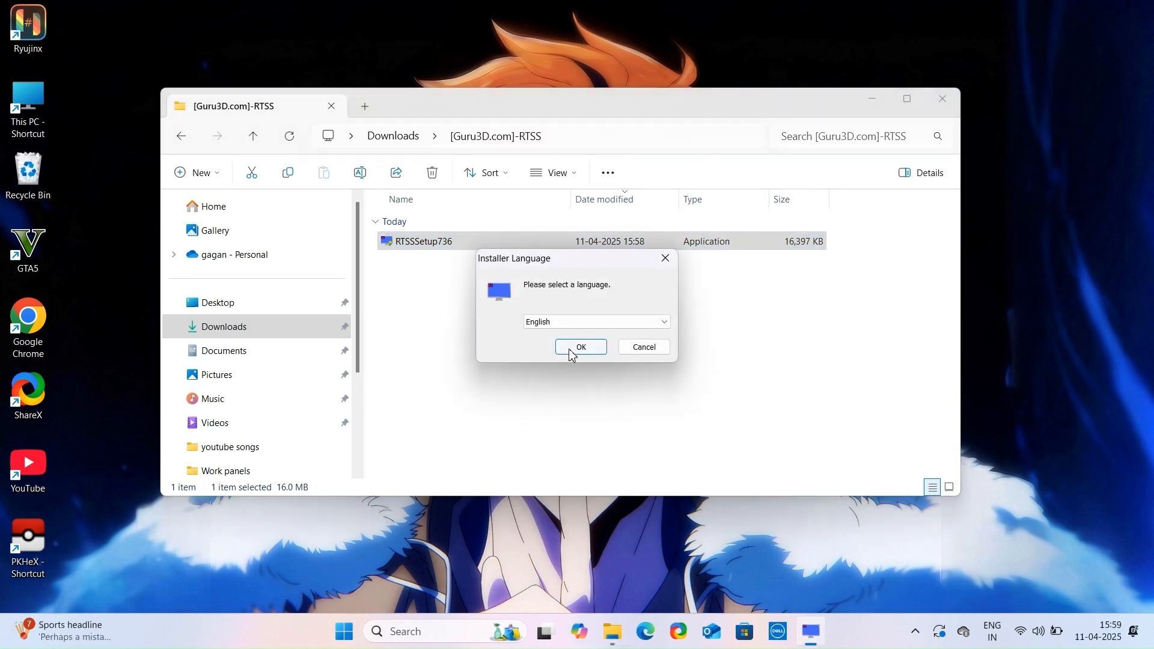
left_click(581, 346)
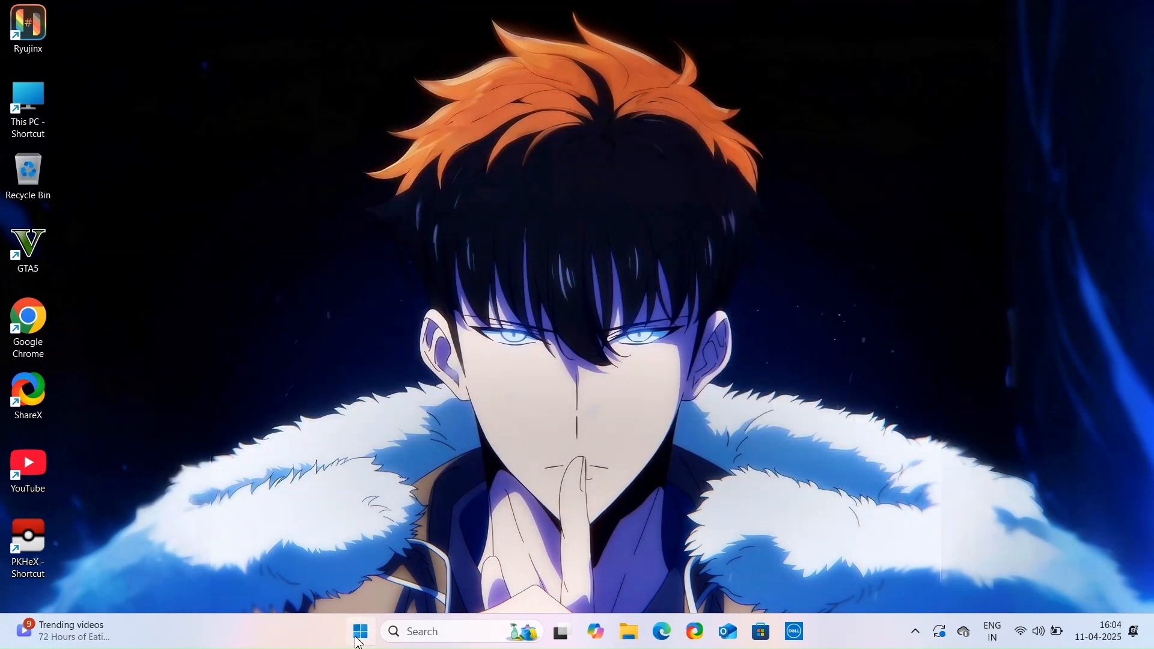
Step: Bring up RivaTuner from the tray and delete the old Ryujinx.exe profile
left_click(360, 631)
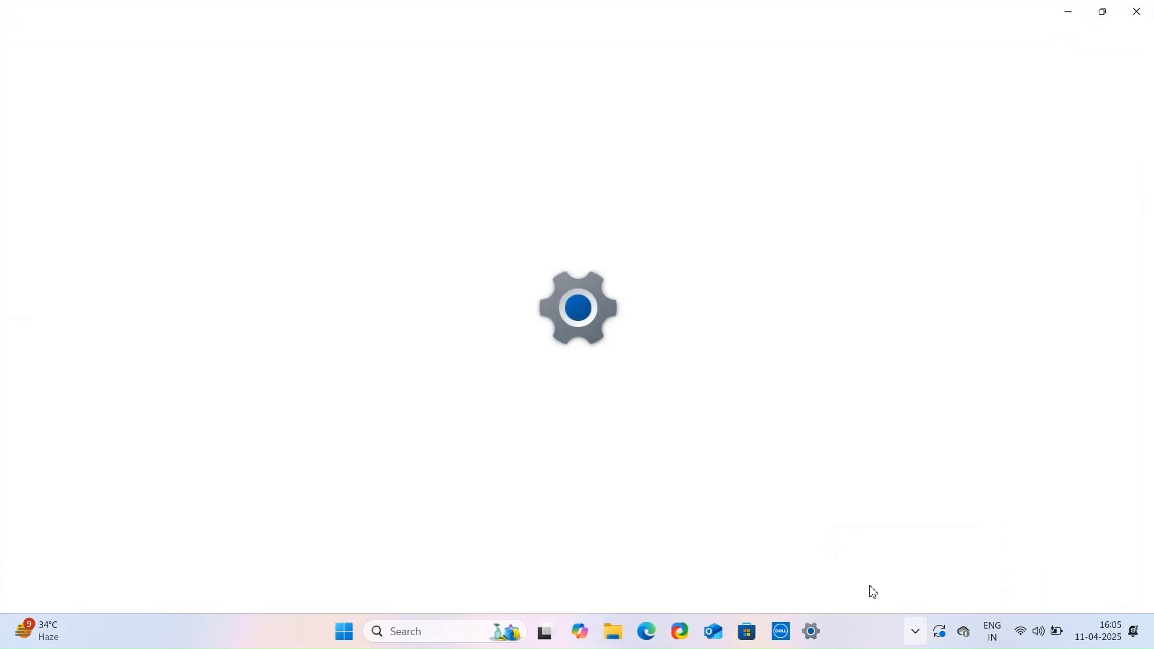
left_click(1136, 12)
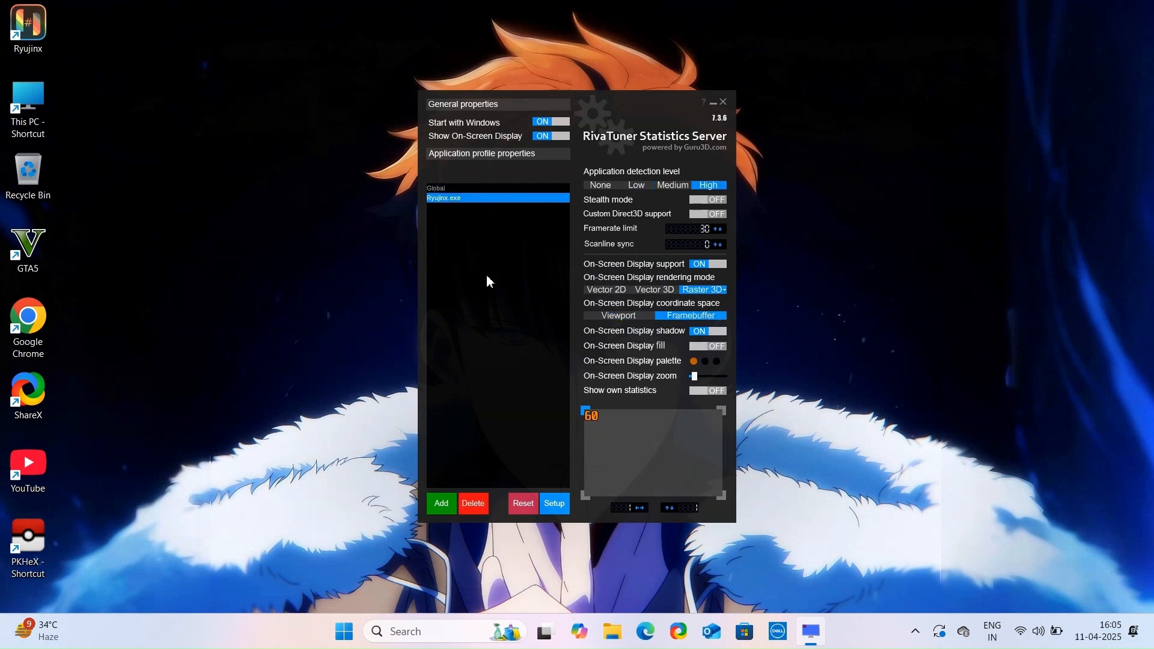
left_click(473, 503)
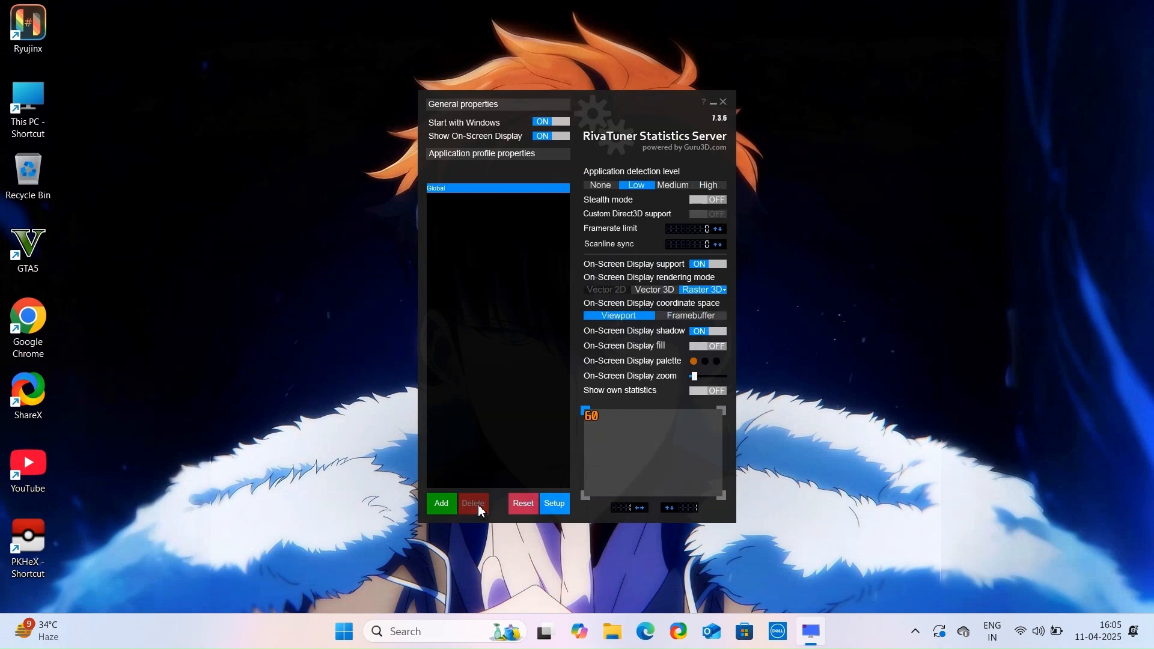
mouse_move(344, 244)
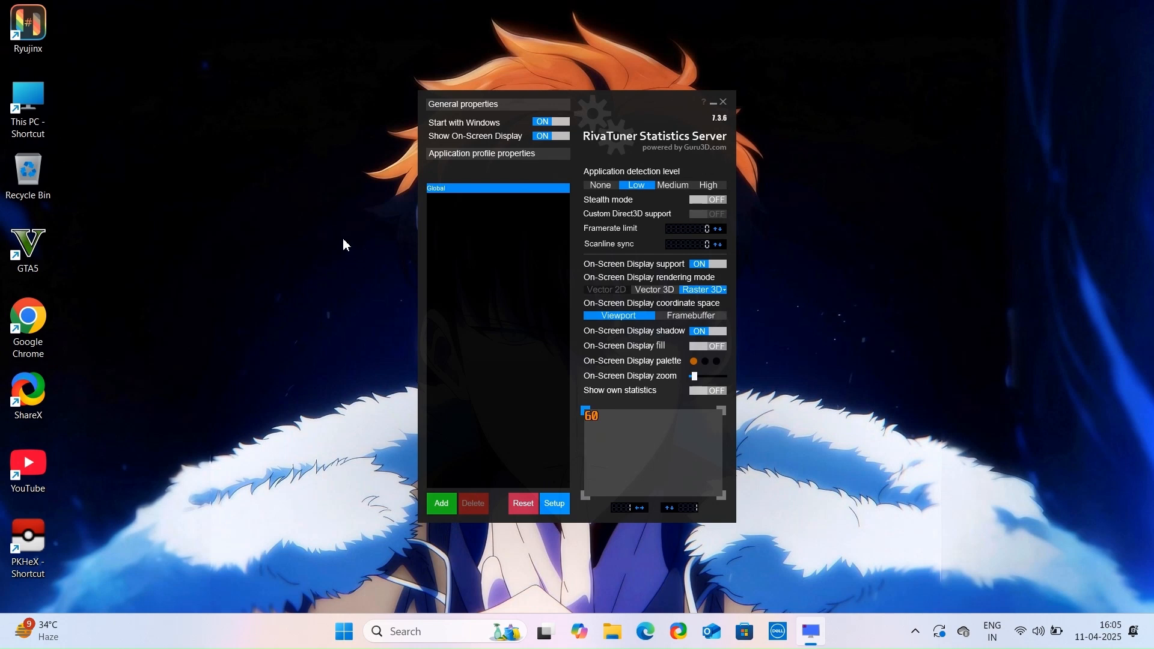
Step: Add a new Ryujinx.exe profile at framerate limit 30 and minimize RTSS
left_click(441, 504)
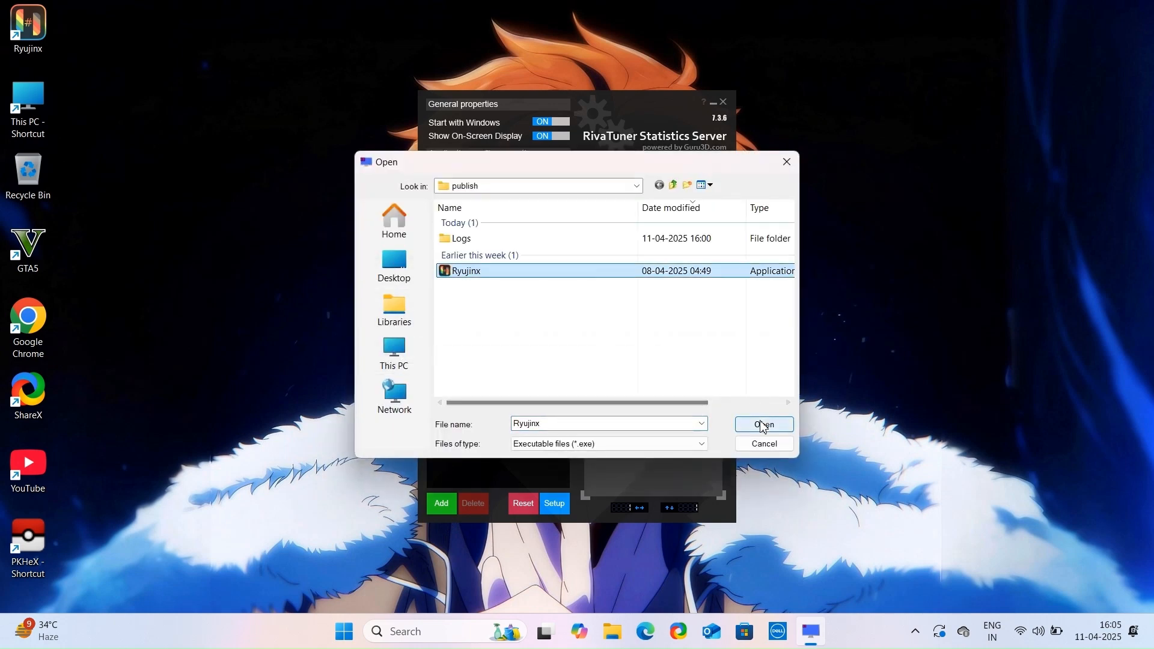
left_click(764, 424)
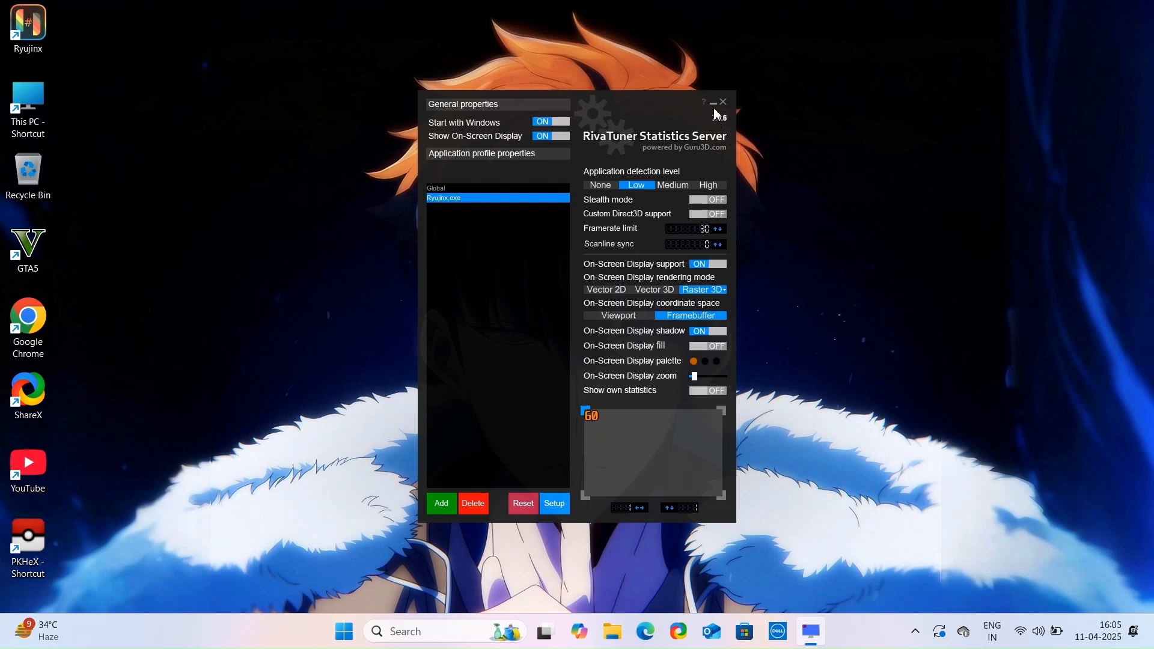
left_click(627, 631)
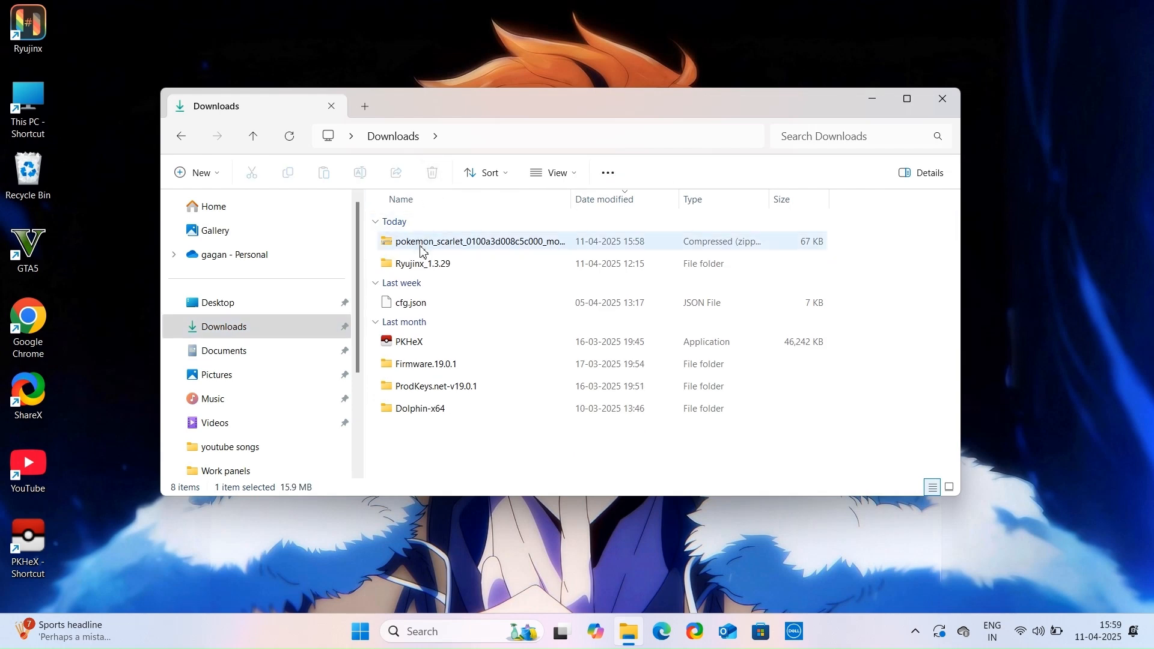
Step: Extract the Pokemon Scarlet mod zip and open the pokemon_scarlet mods folder
right_click(480, 241)
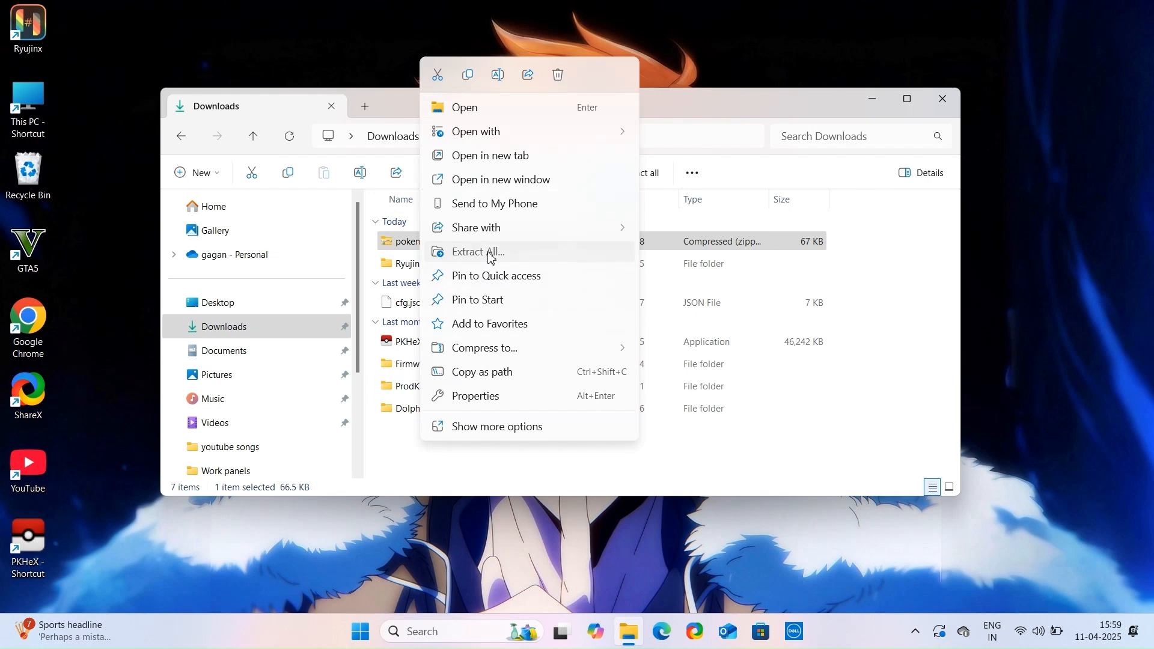
left_click(478, 252)
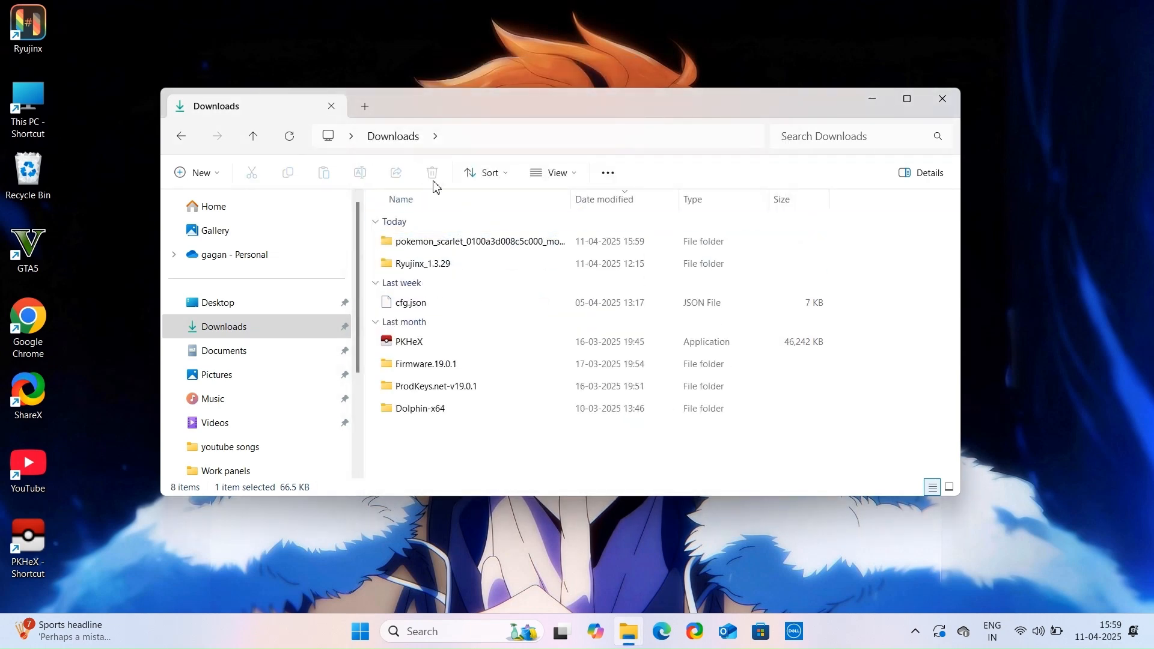
double_click(480, 242)
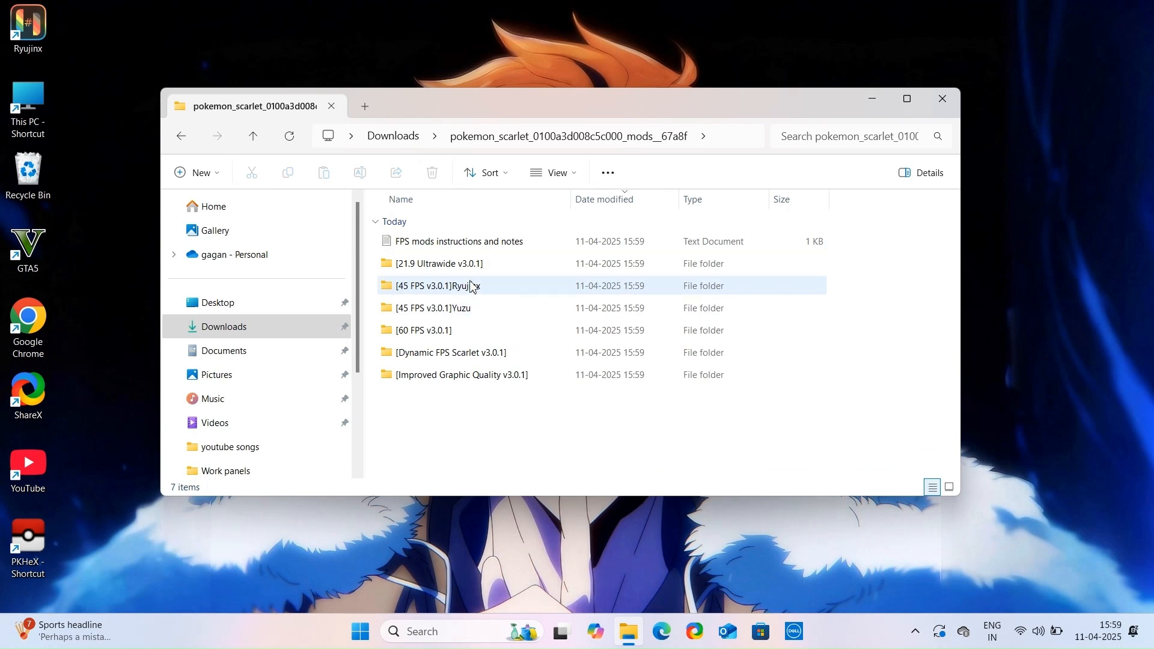
Step: Move the 45 FPS Ryujinx and Dynamic FPS Scarlet folders to the desktop and close Explorer
double_click(439, 287)
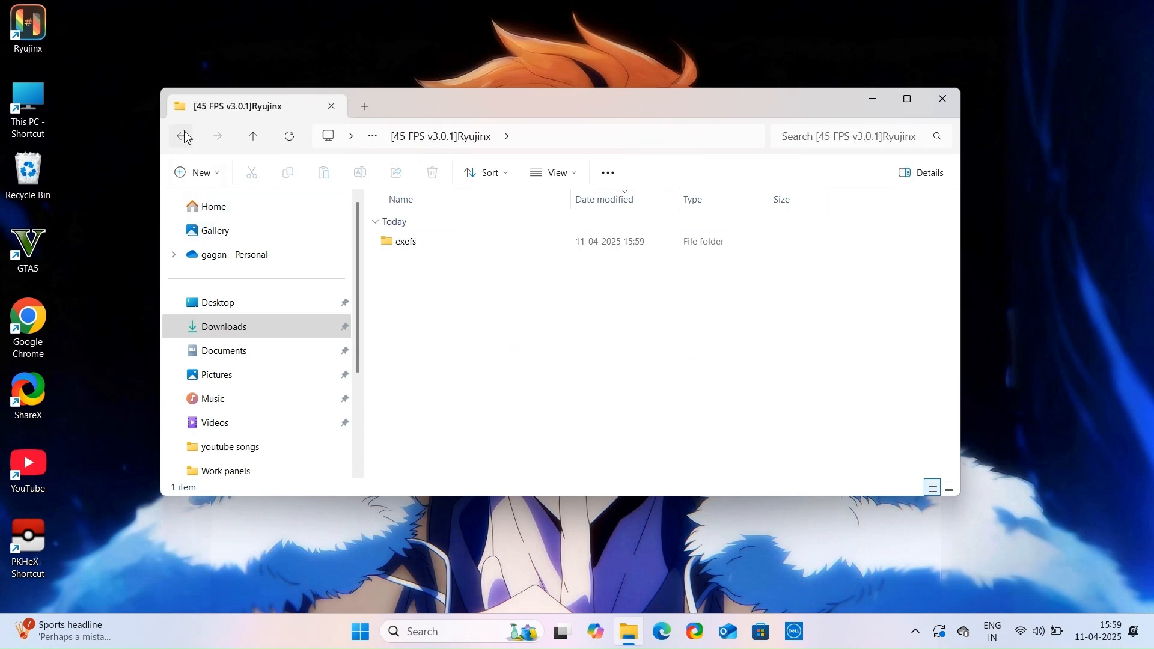
left_click(184, 136)
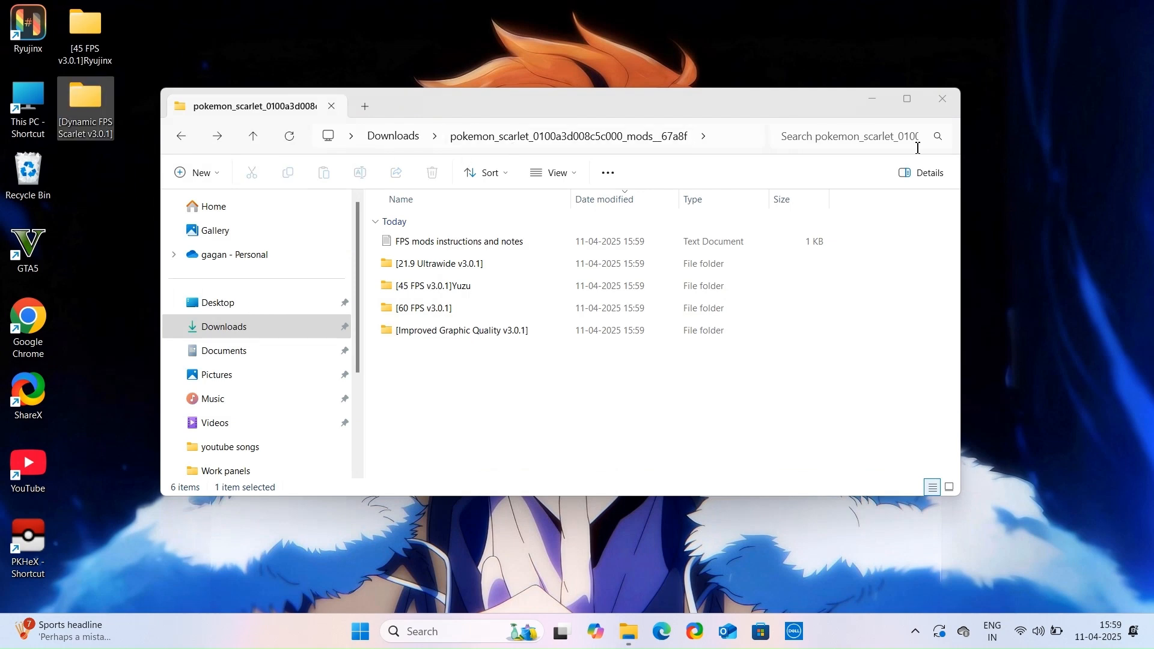
mouse_move(223, 175)
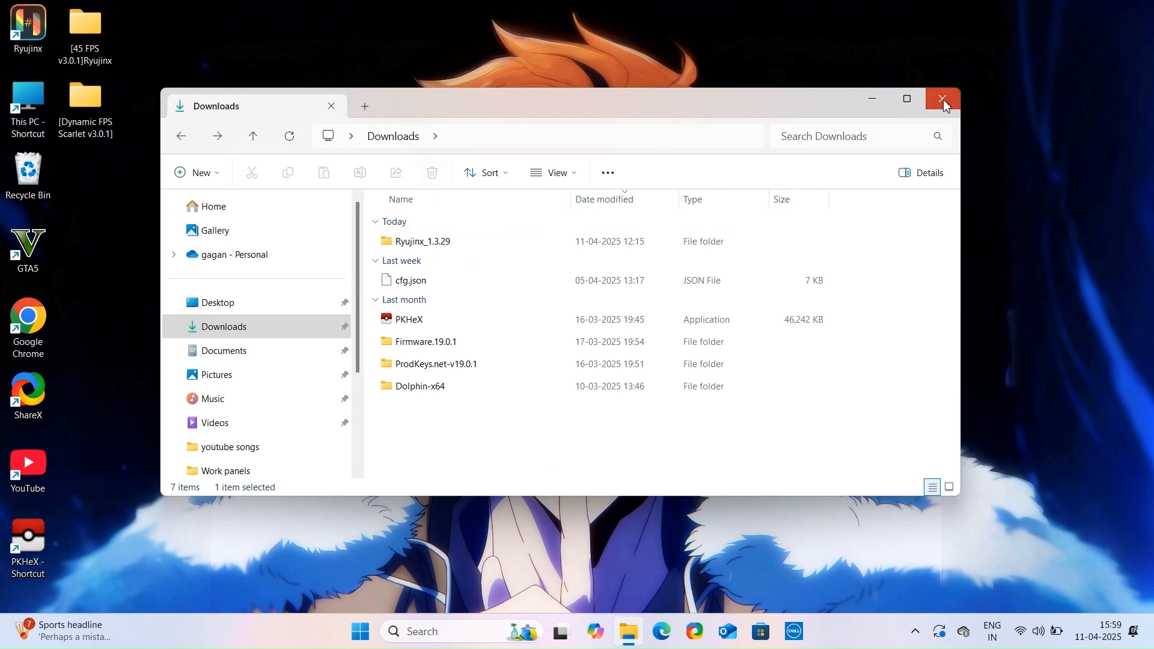
left_click(943, 97)
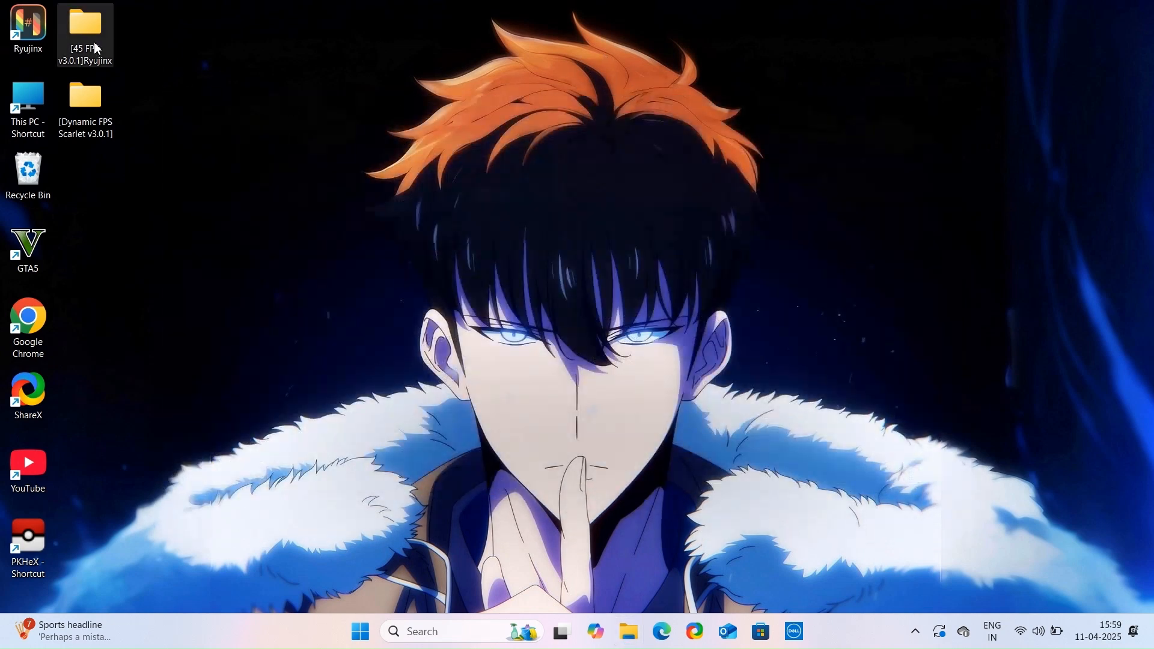
Step: Change the '// 45FPS' comment in 3.0.1.pchtxt to 30FPS in Notepad
double_click(84, 25)
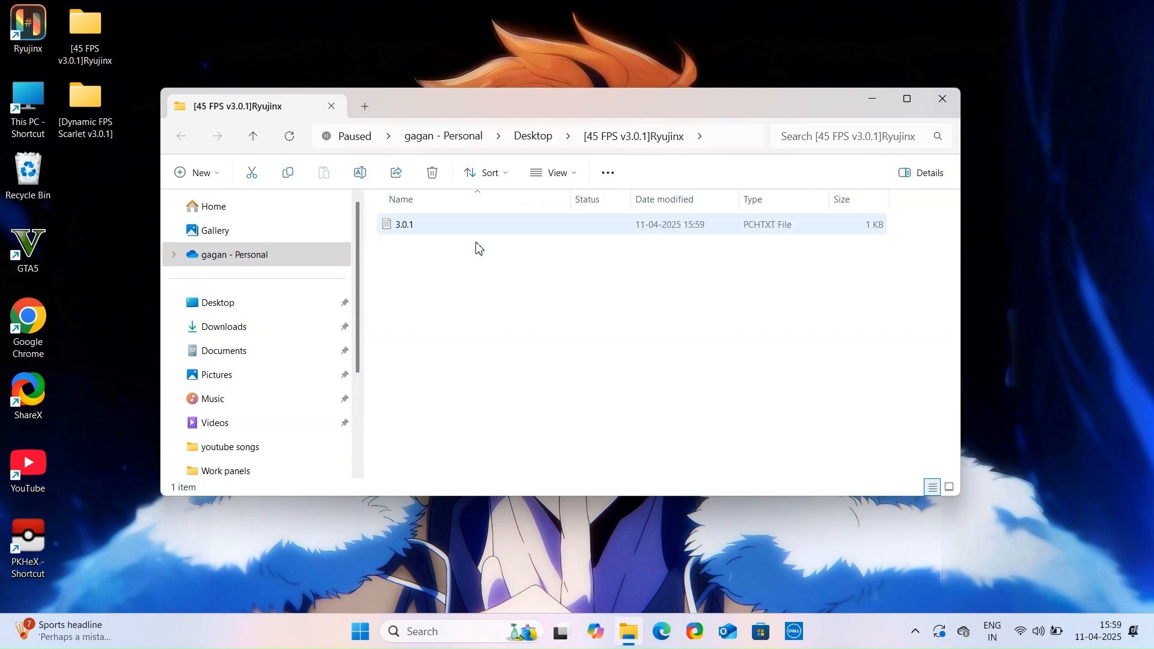
double_click(404, 224)
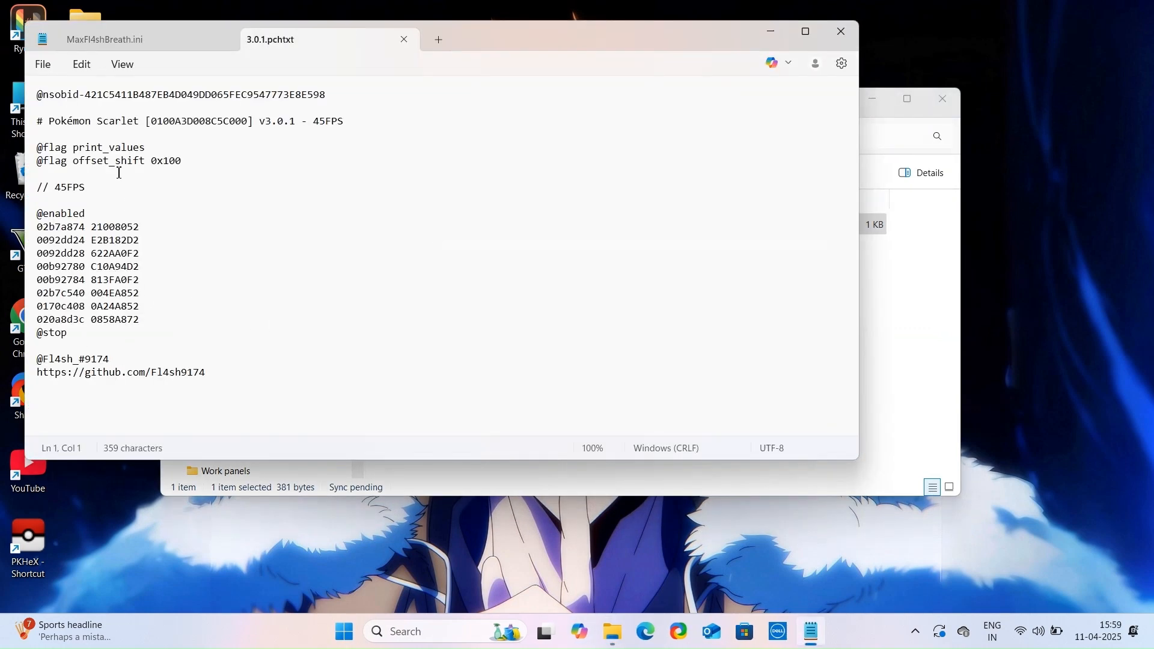
left_click(67, 187)
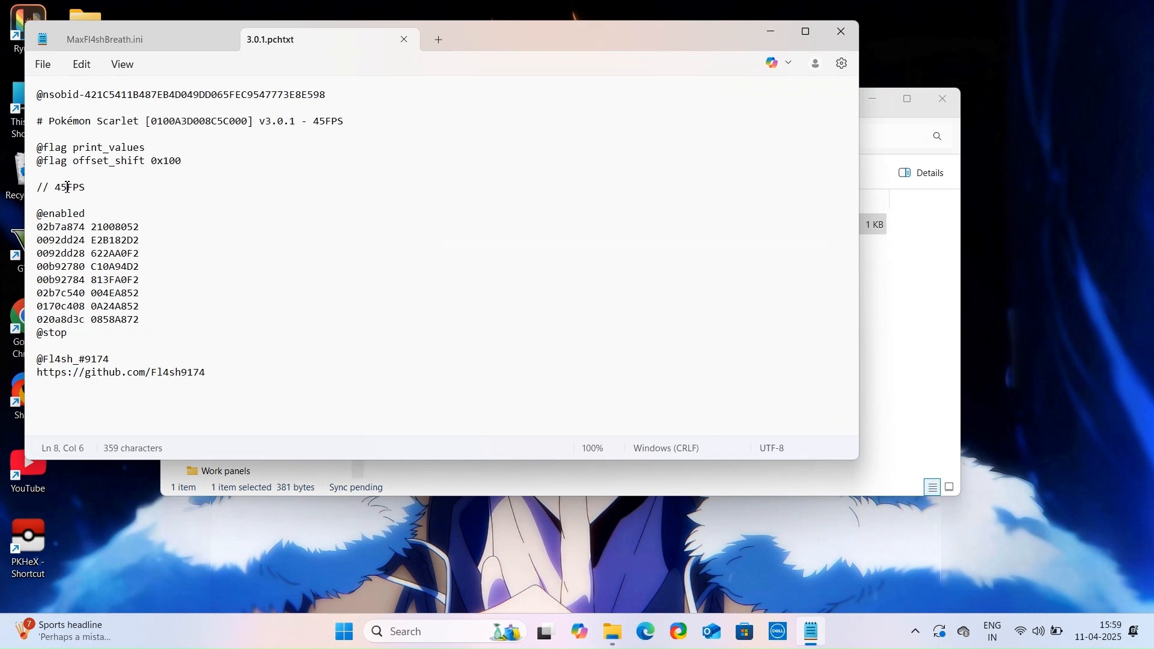
key("Backspace")
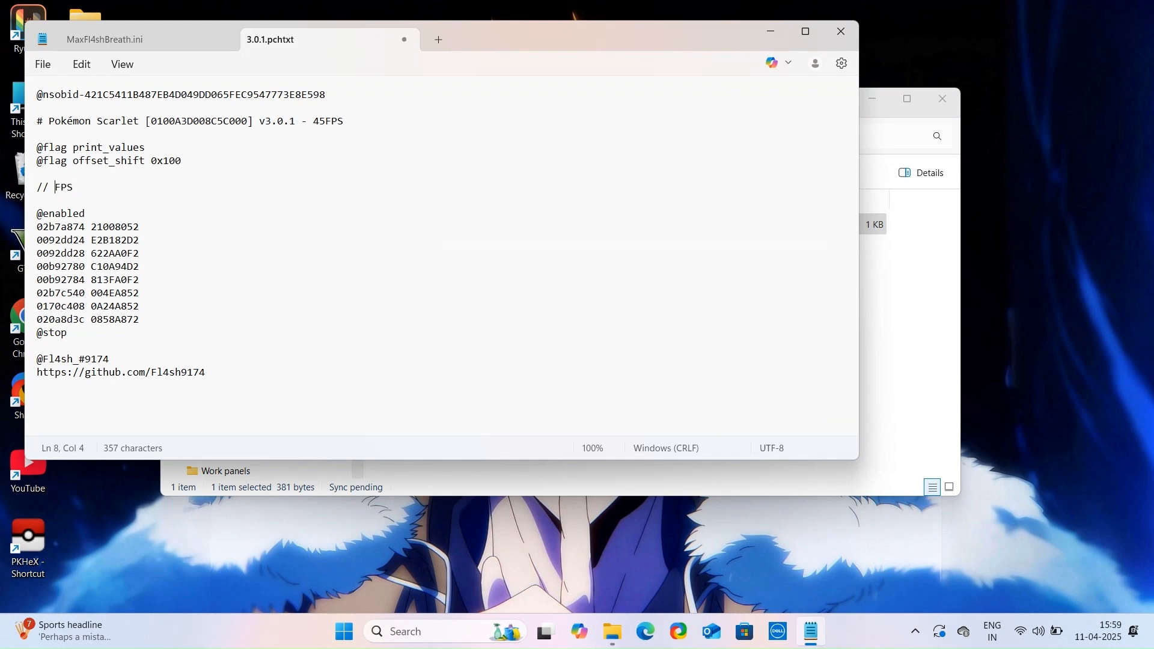
type("30")
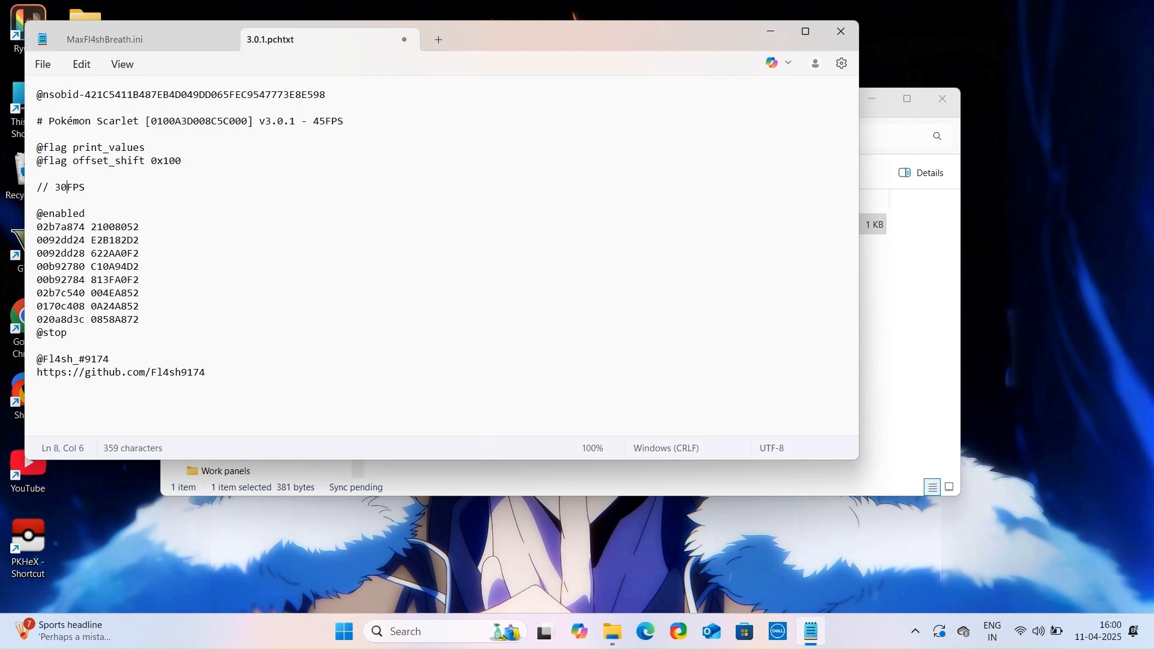
mouse_move(42, 63)
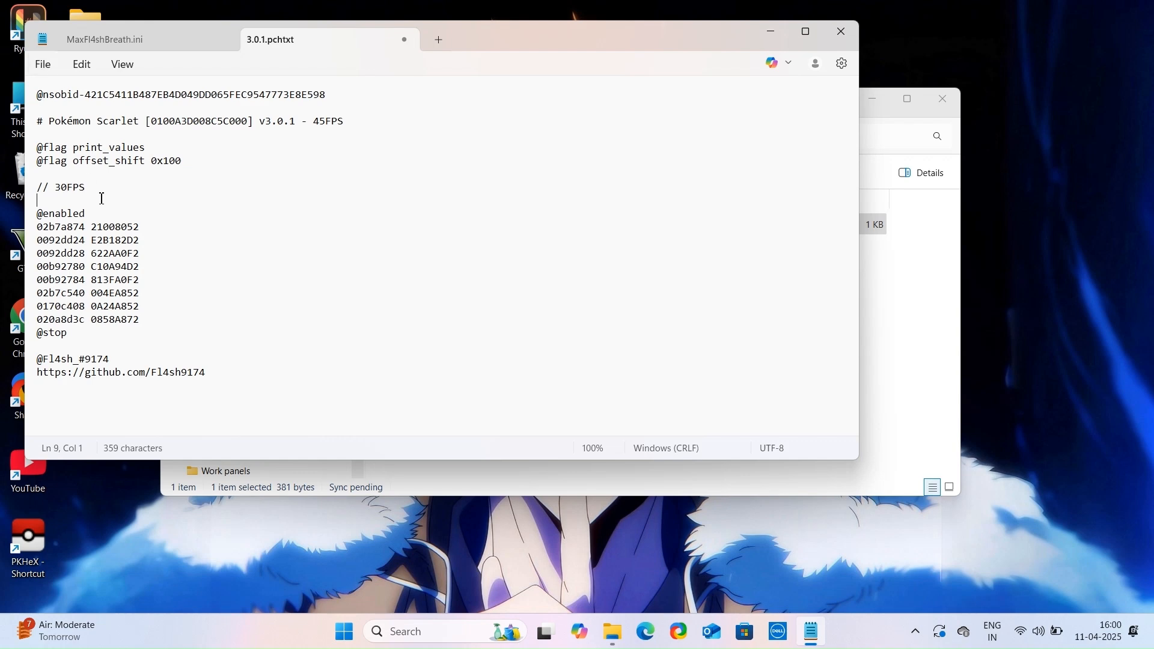
Step: Save the patch file and close Notepad and the mod folder window
left_click(42, 63)
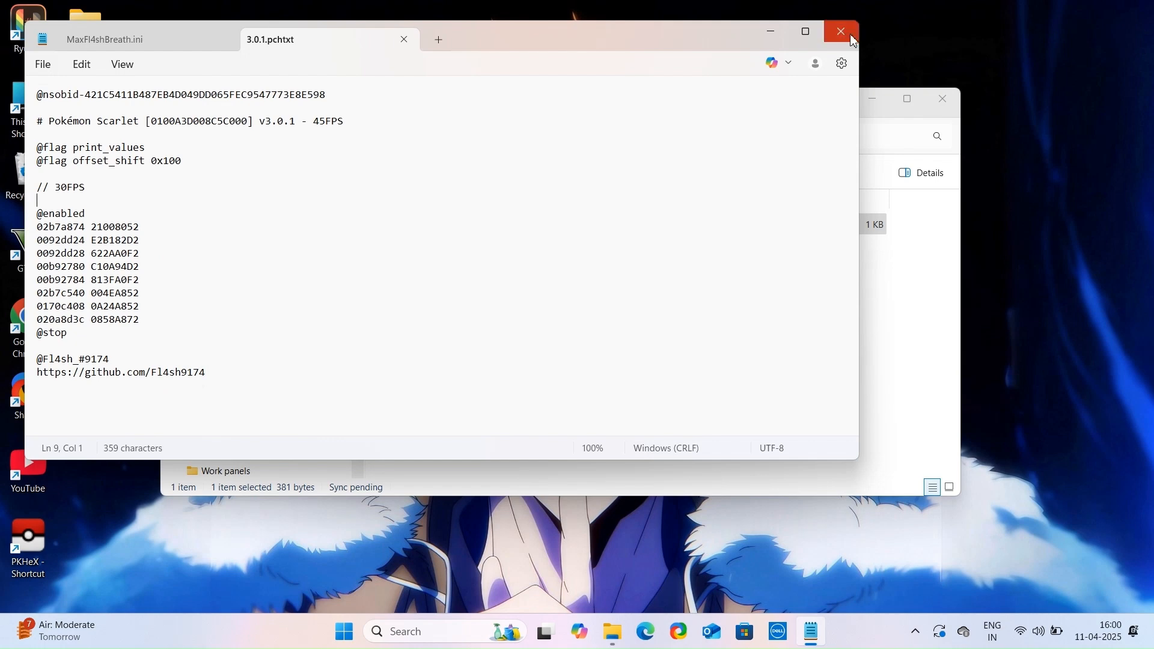
left_click(840, 31)
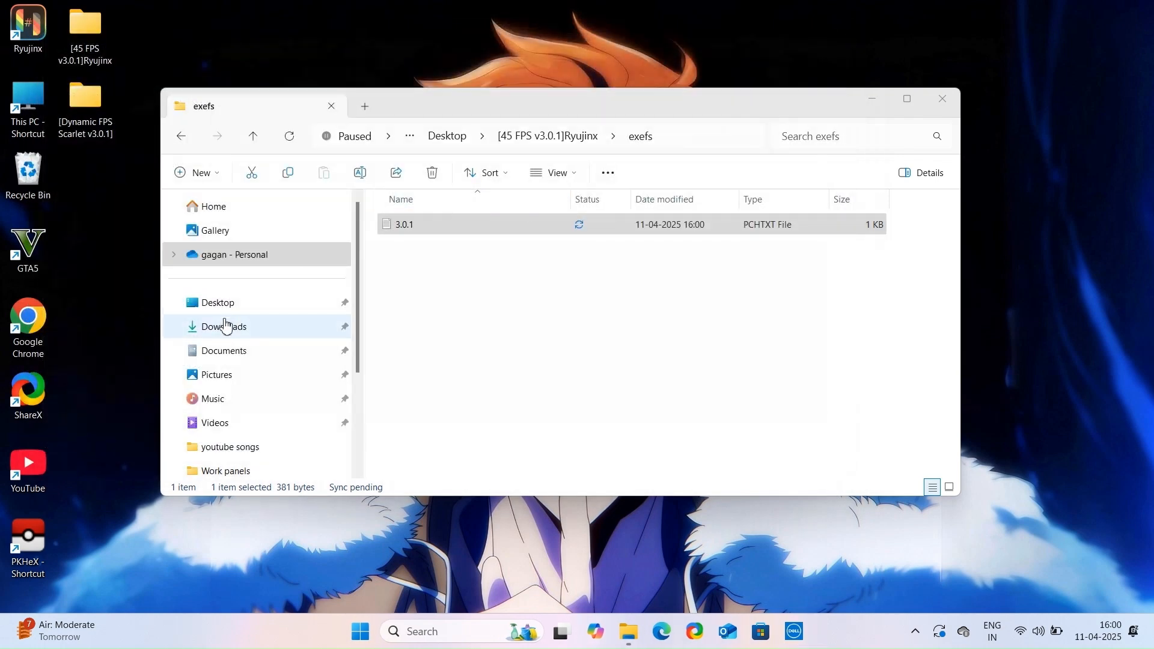
left_click(224, 325)
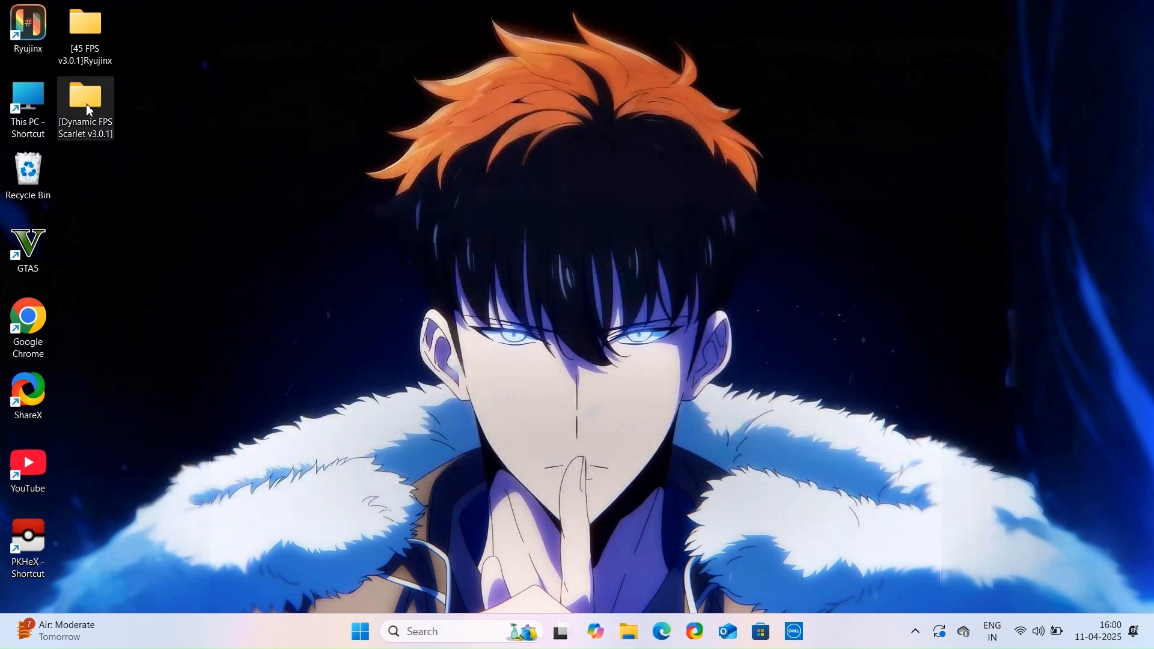
Step: Set Framerate = 30 in romfs\MaxFl4shBreath.ini and save it
double_click(84, 104)
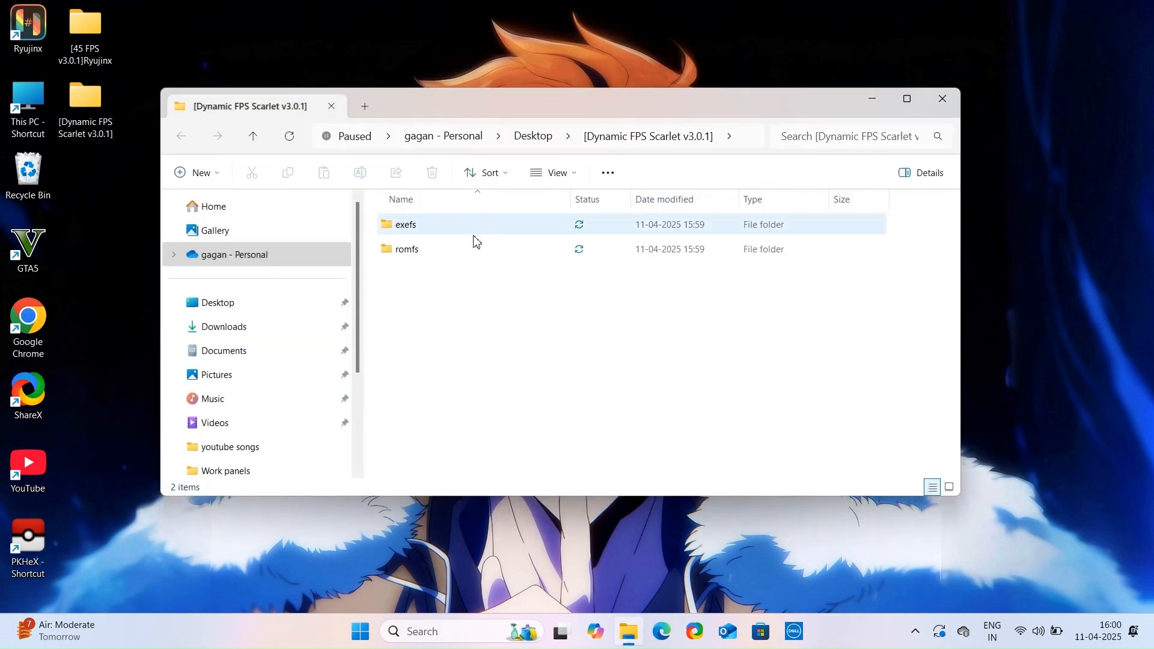
double_click(406, 249)
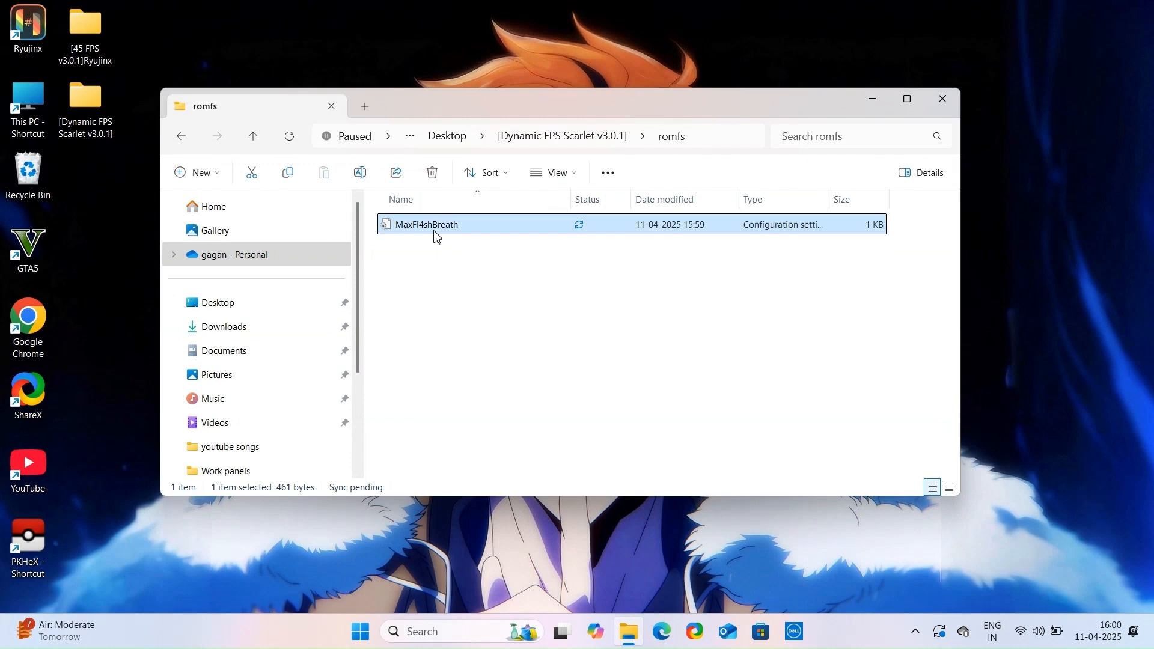
double_click(425, 224)
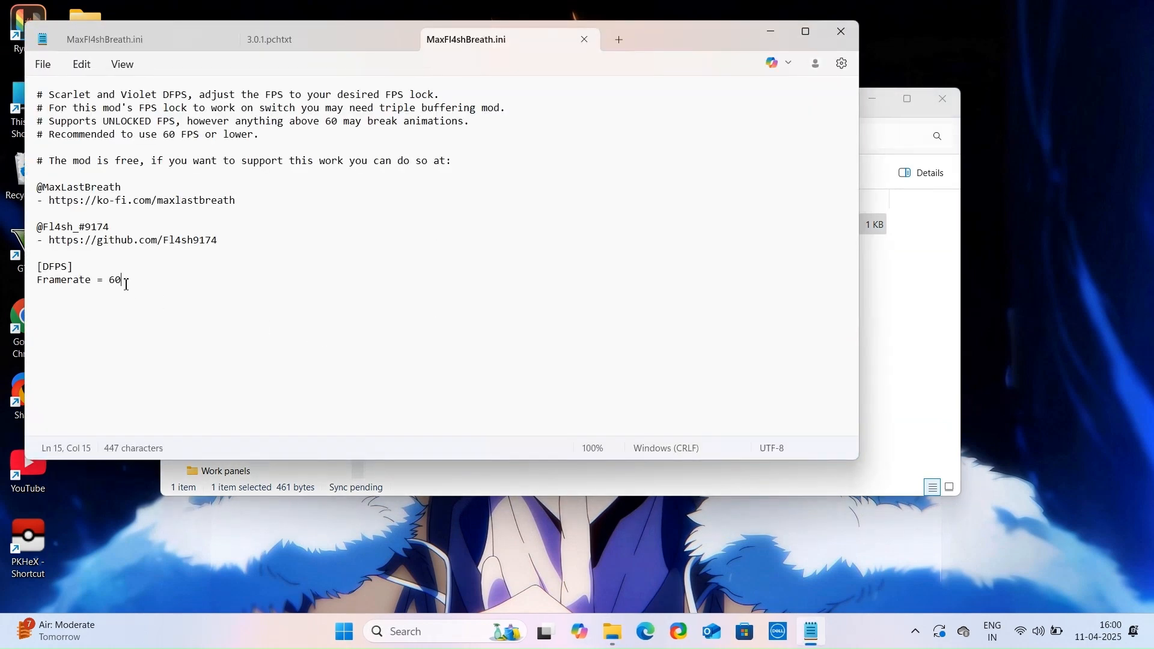
key("Backspace")
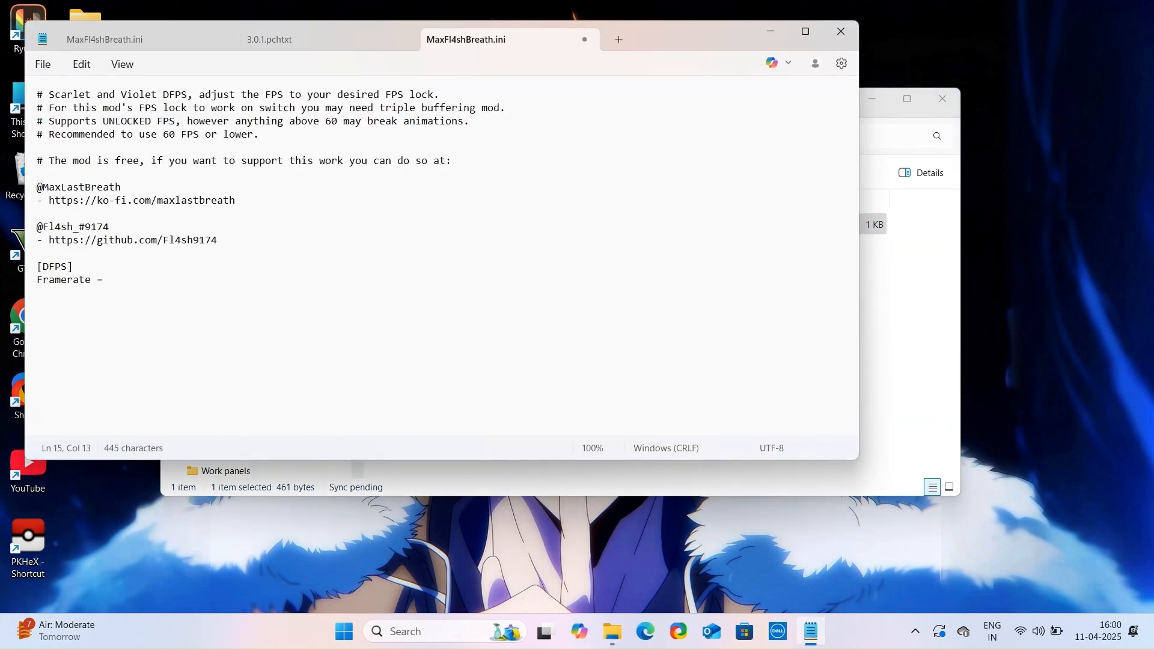
type("30")
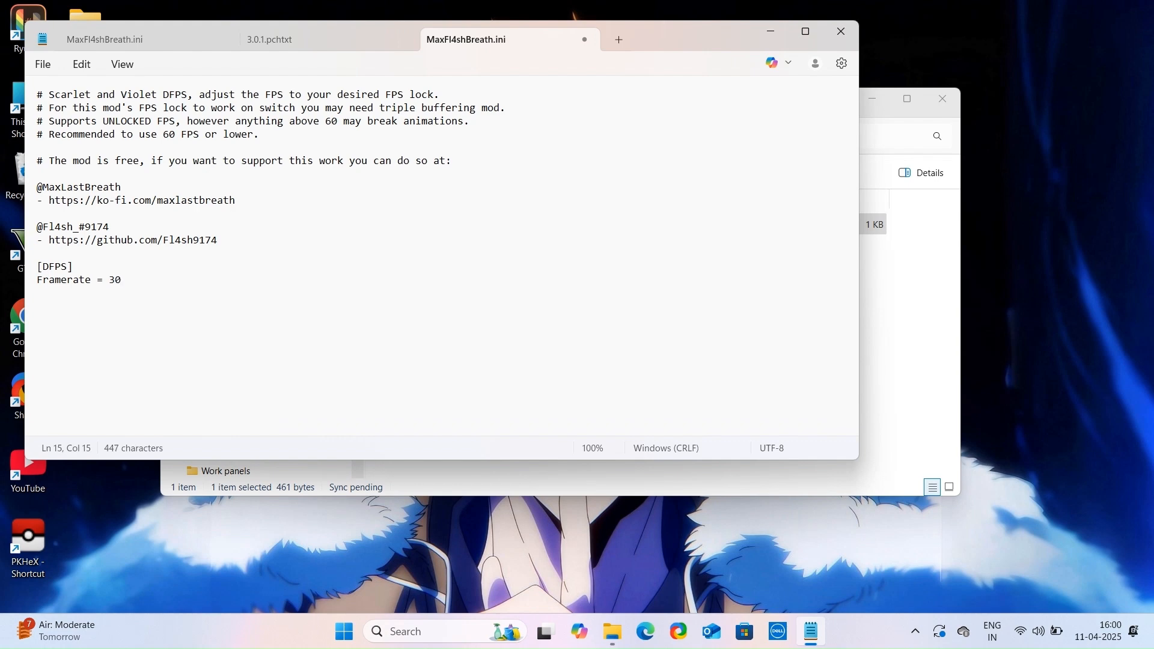
left_click(42, 63)
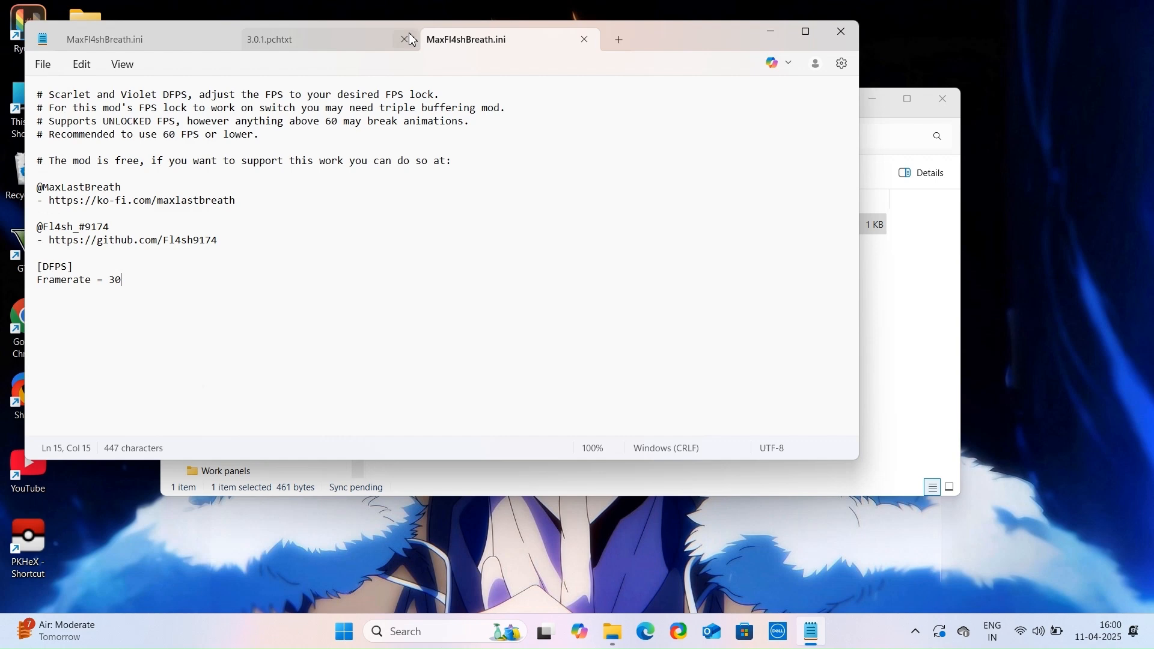
Step: Close Notepad, rename the desktop folder to [30 FPS v3.0.1]Ryujinx and close Explorer
left_click(404, 39)
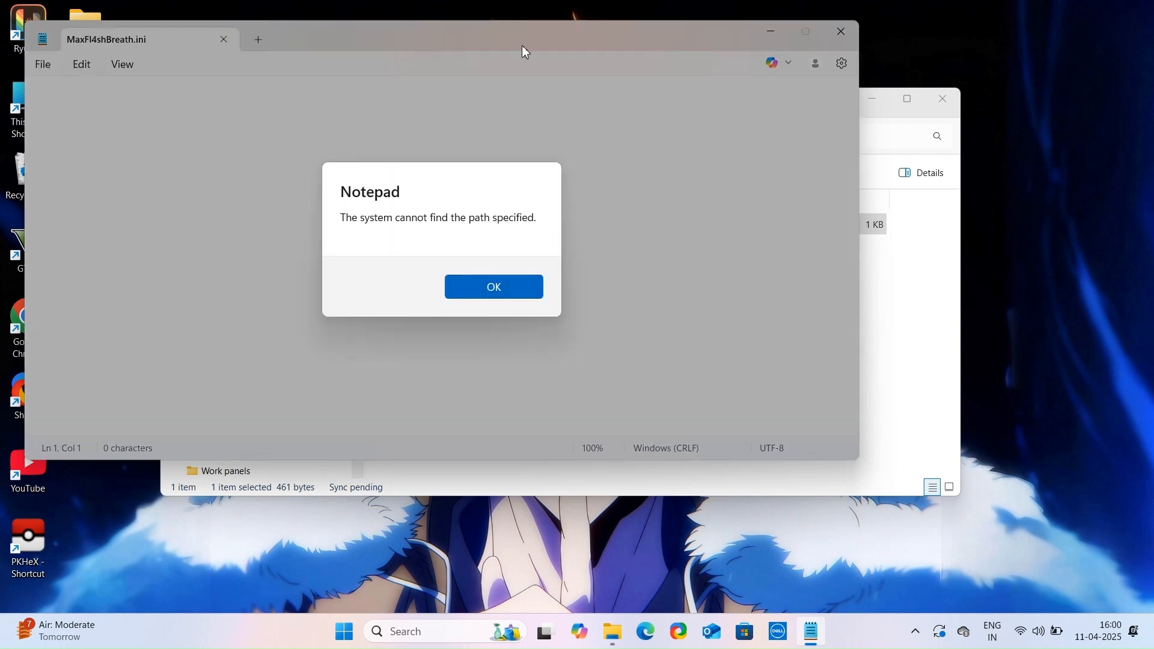
left_click(493, 286)
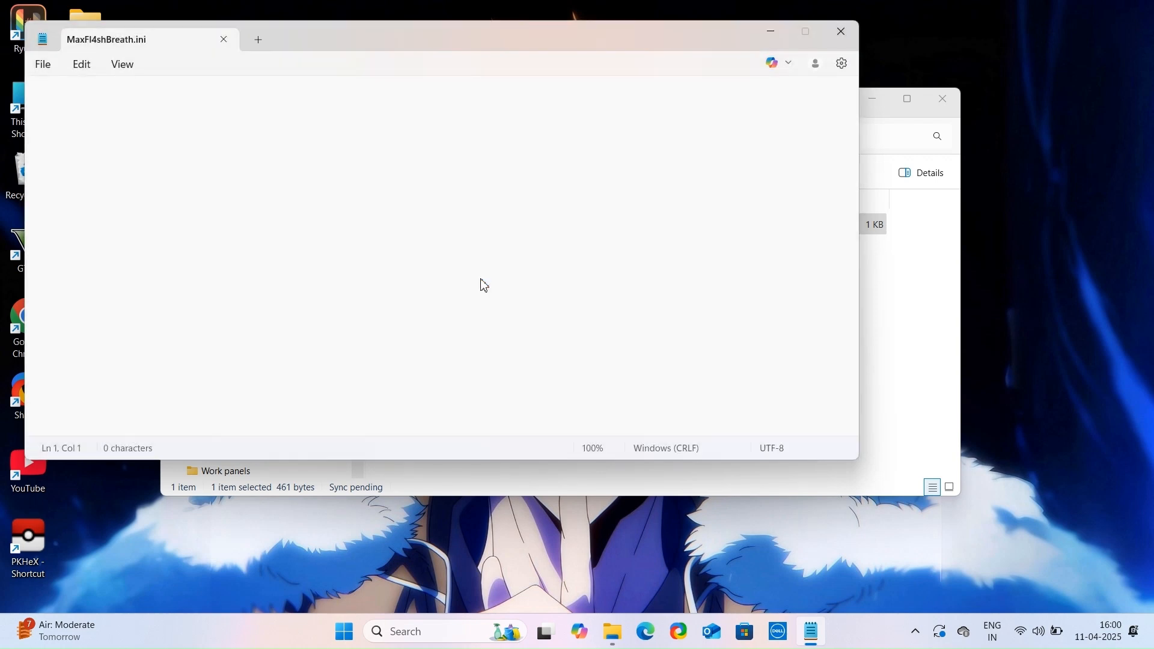
left_click(839, 31)
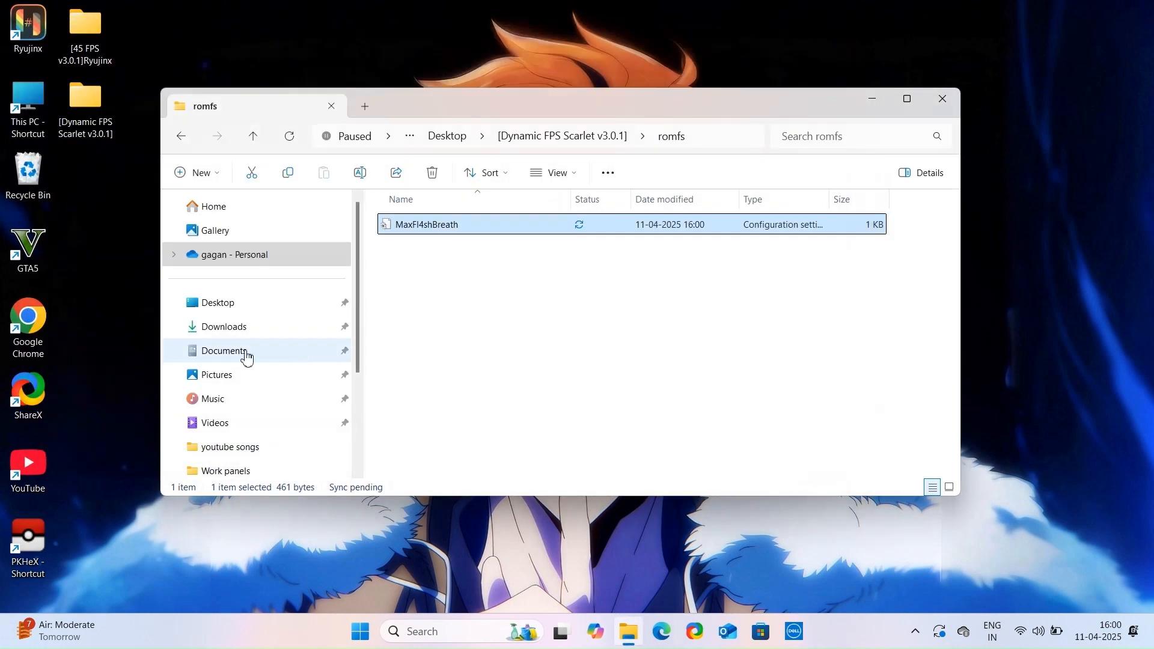
left_click(223, 326)
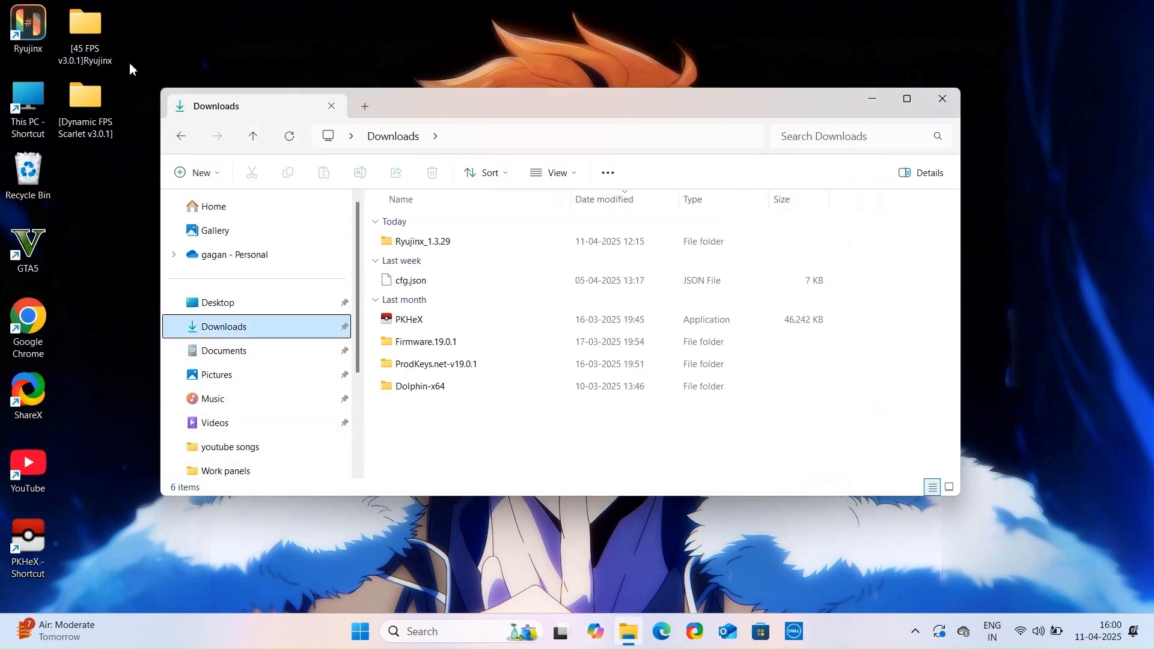
right_click(85, 21)
type("30")
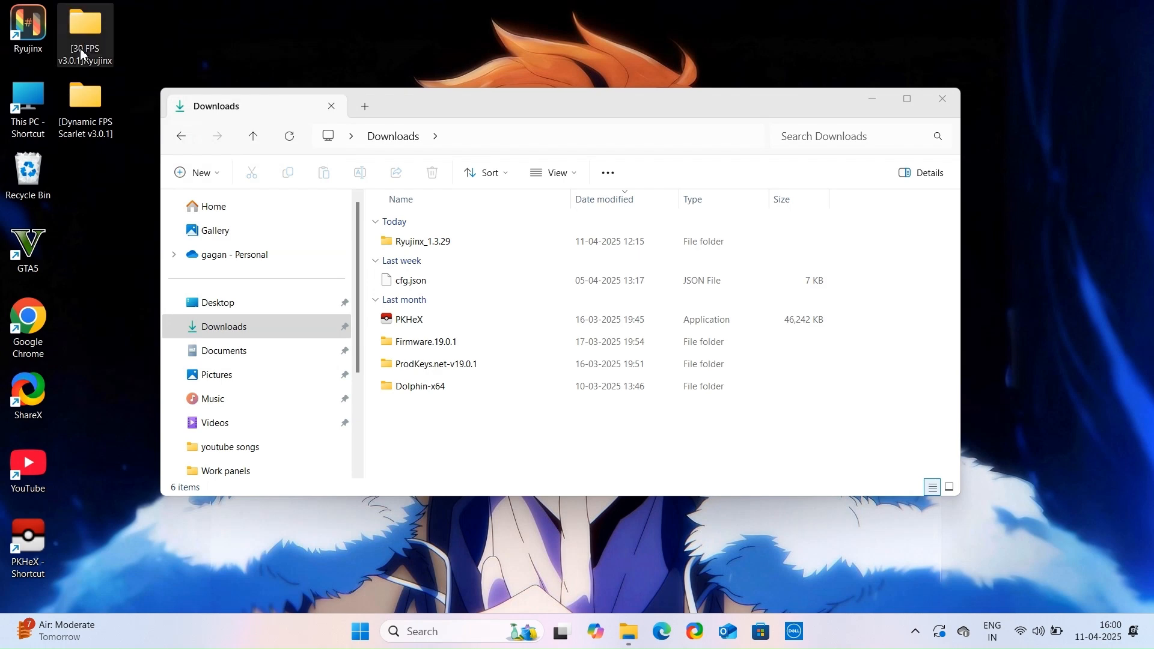
mouse_move(942, 98)
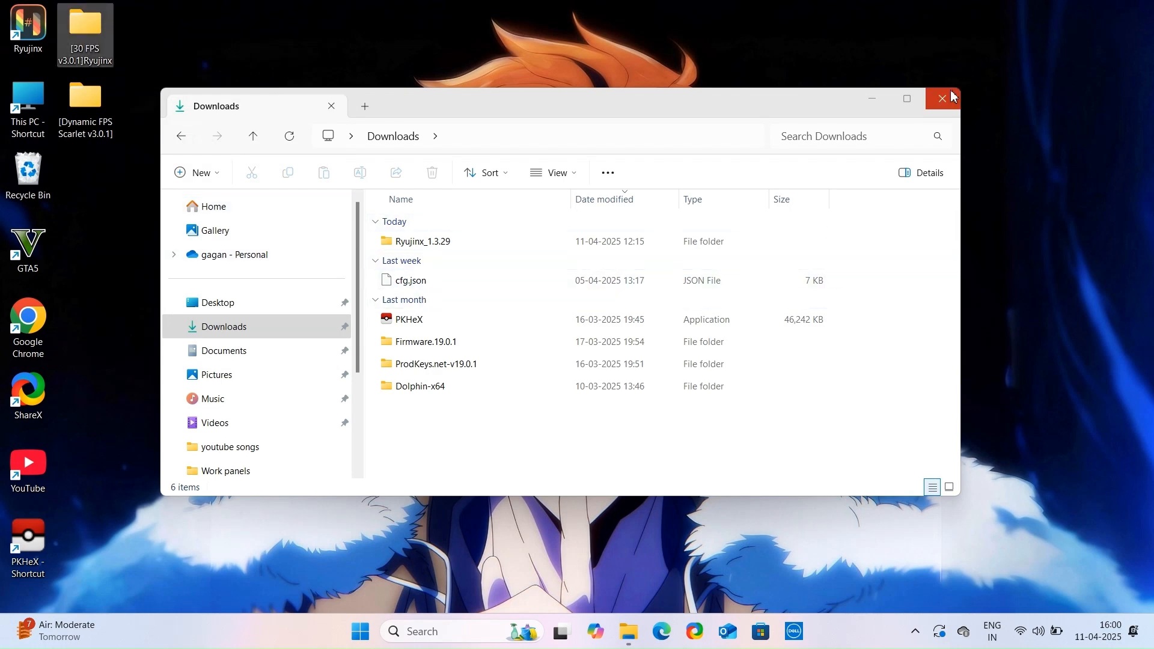
left_click(941, 97)
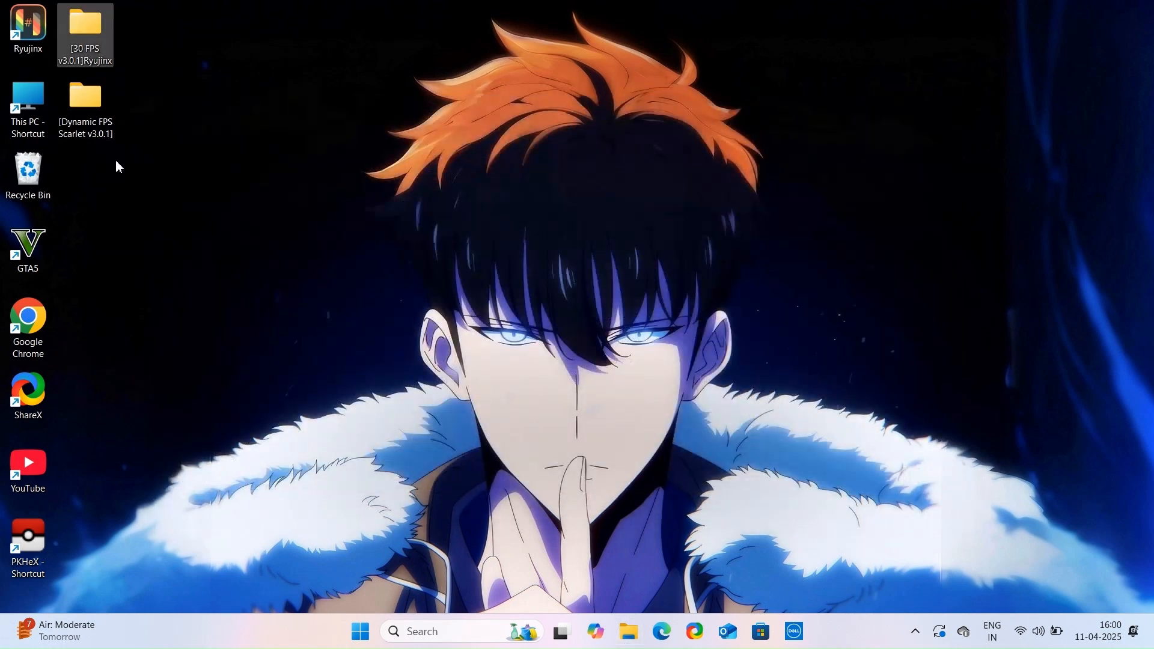
Step: Copy both desktop mod folders into Pokémon Scarlet's Ryujinx mods directory
right_click(84, 28)
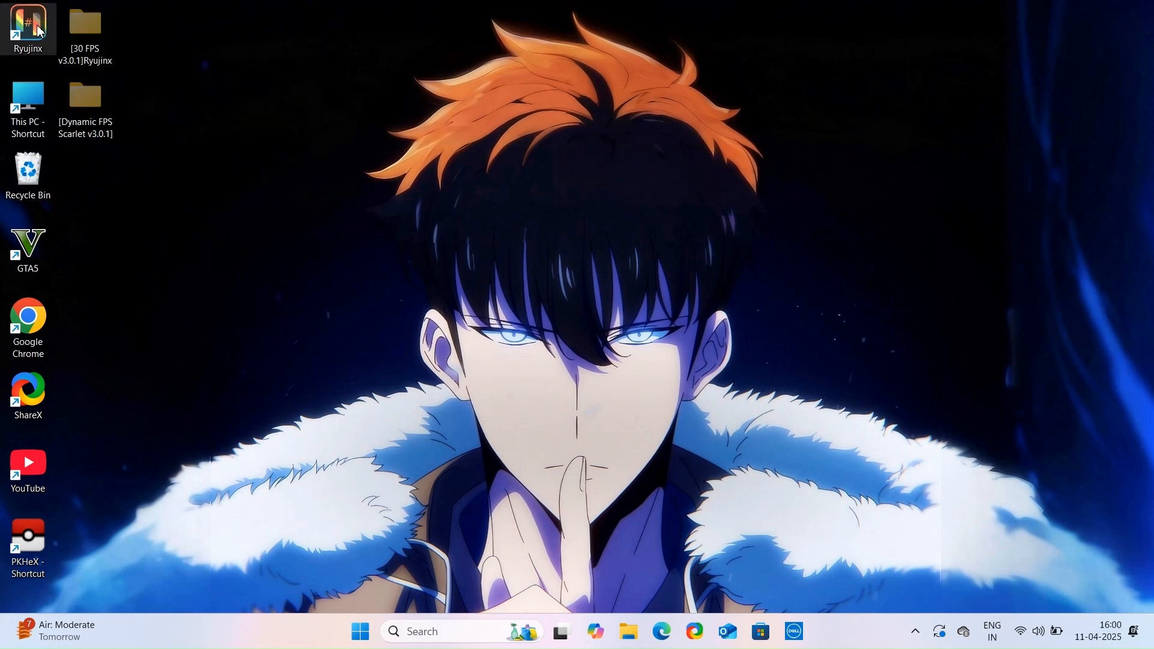
double_click(28, 29)
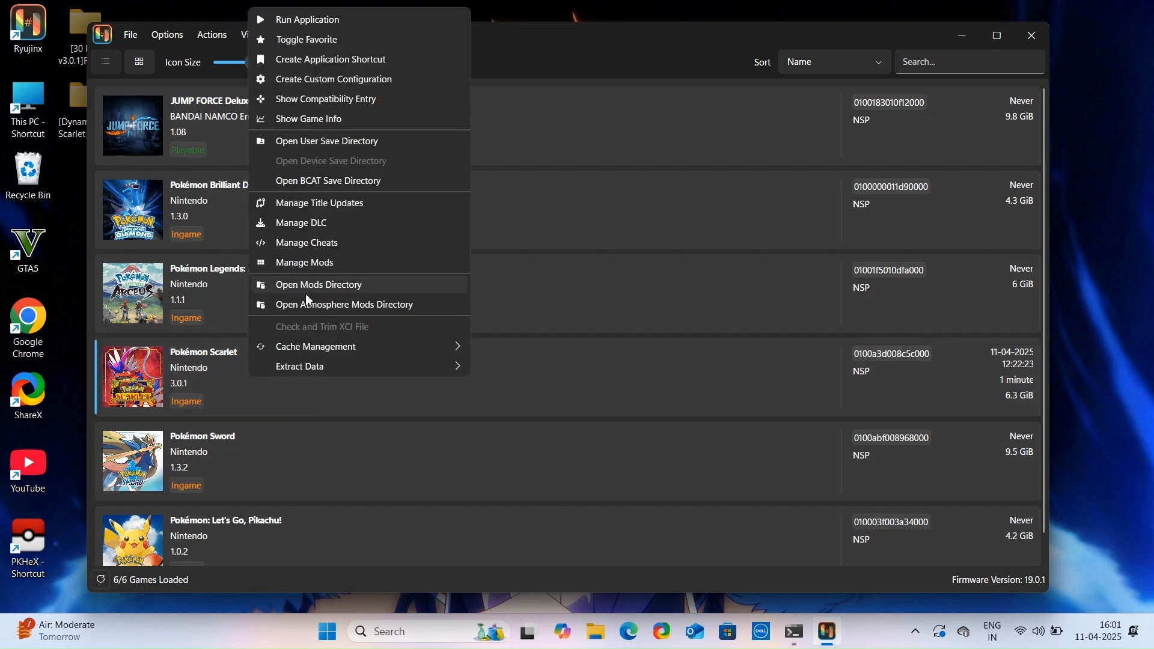
left_click(318, 284)
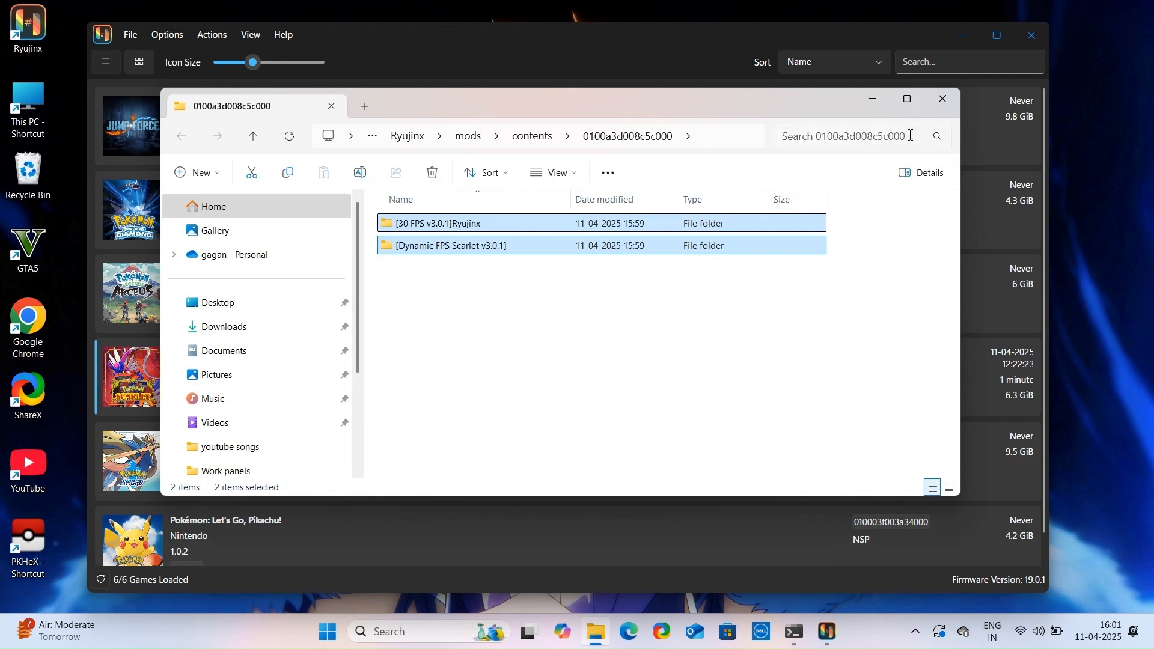
right_click(133, 375)
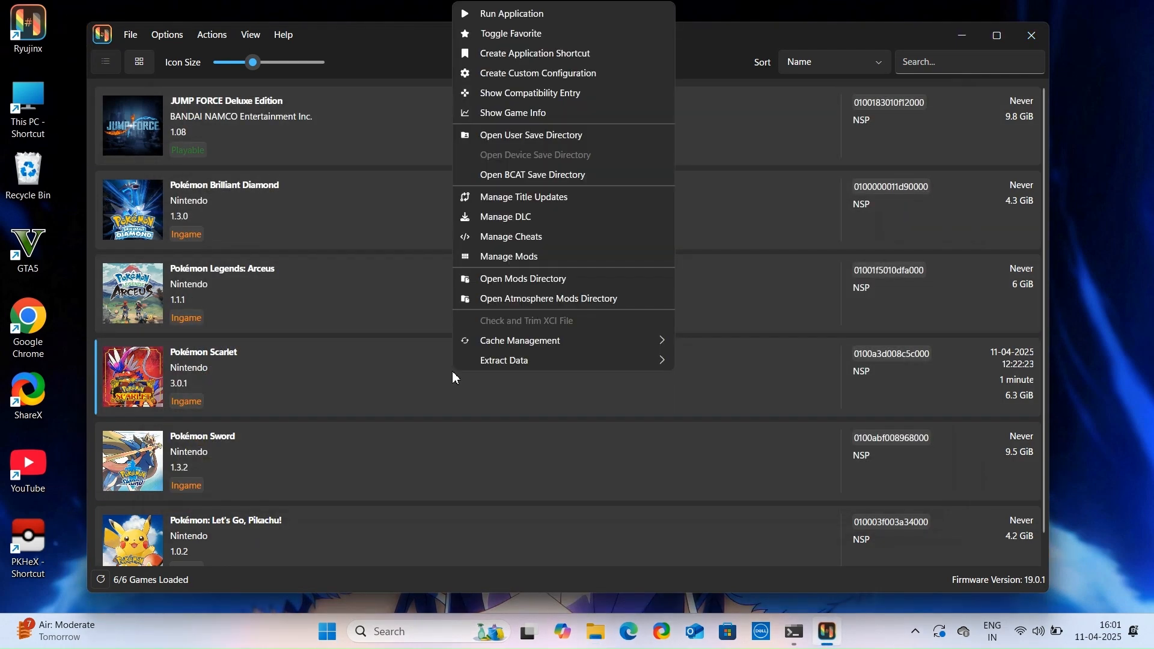
Step: Confirm both FPS mods enabled in Manage Mods, save, and start Pokémon Scarlet
left_click(507, 256)
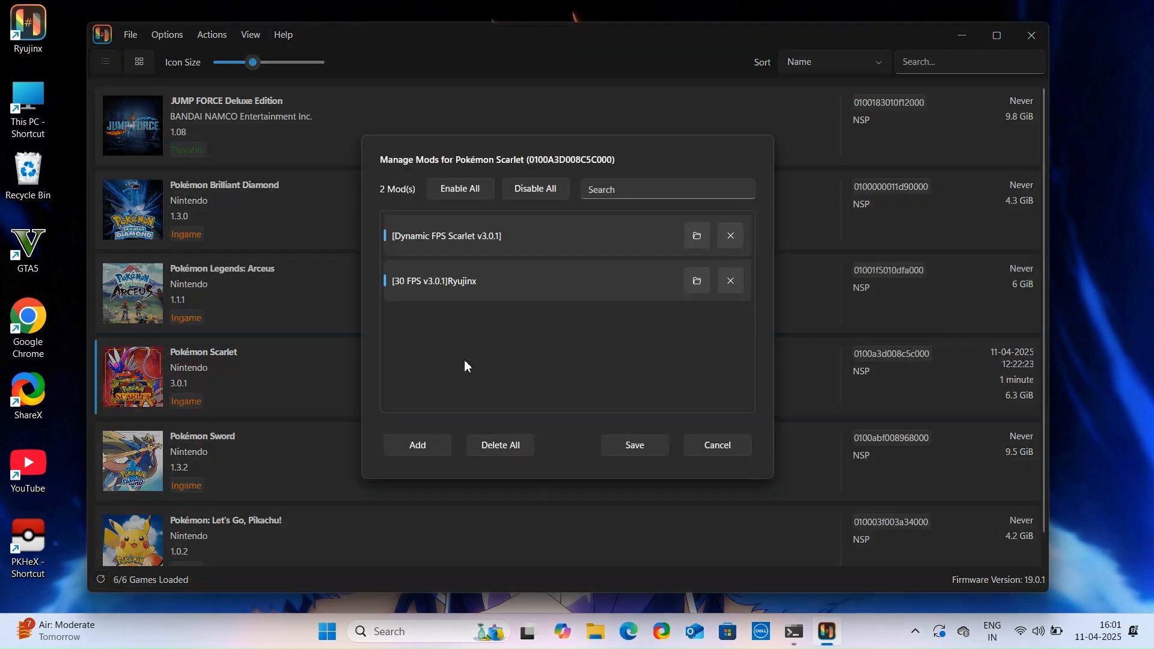
mouse_move(642, 430)
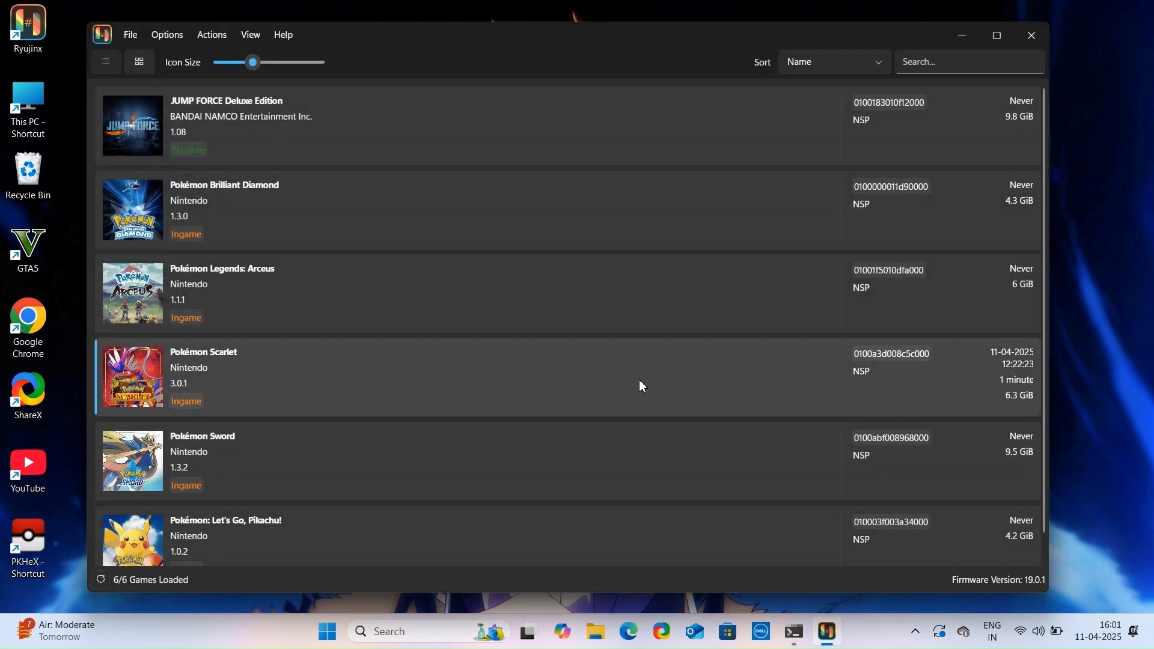
mouse_move(51, 190)
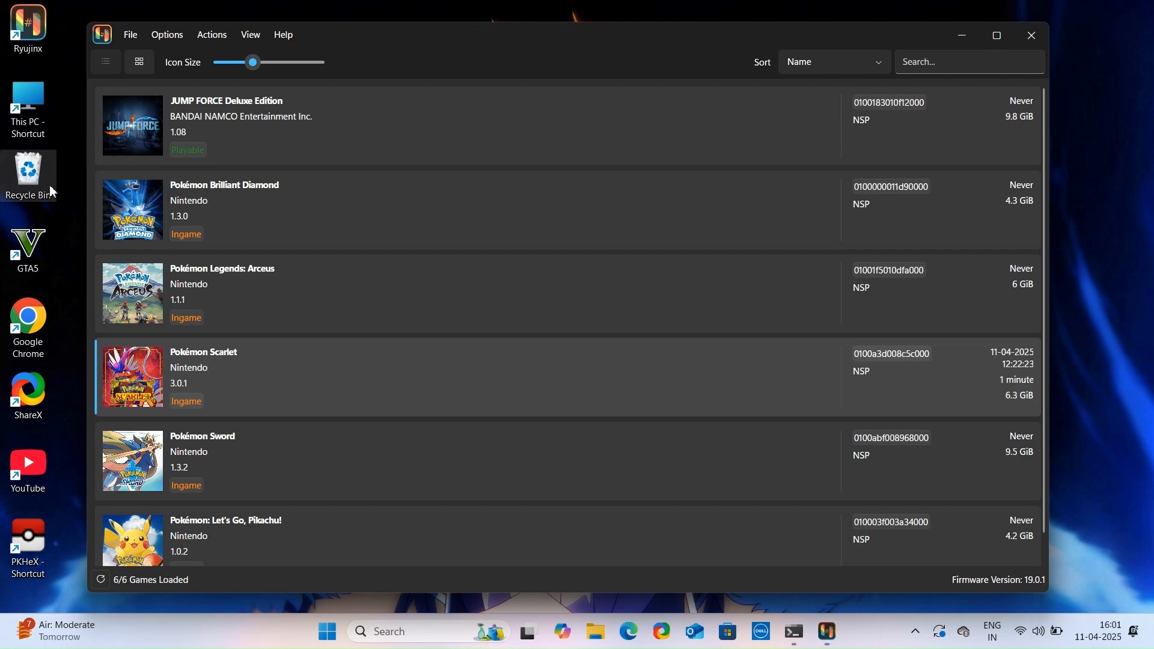
right_click(28, 167)
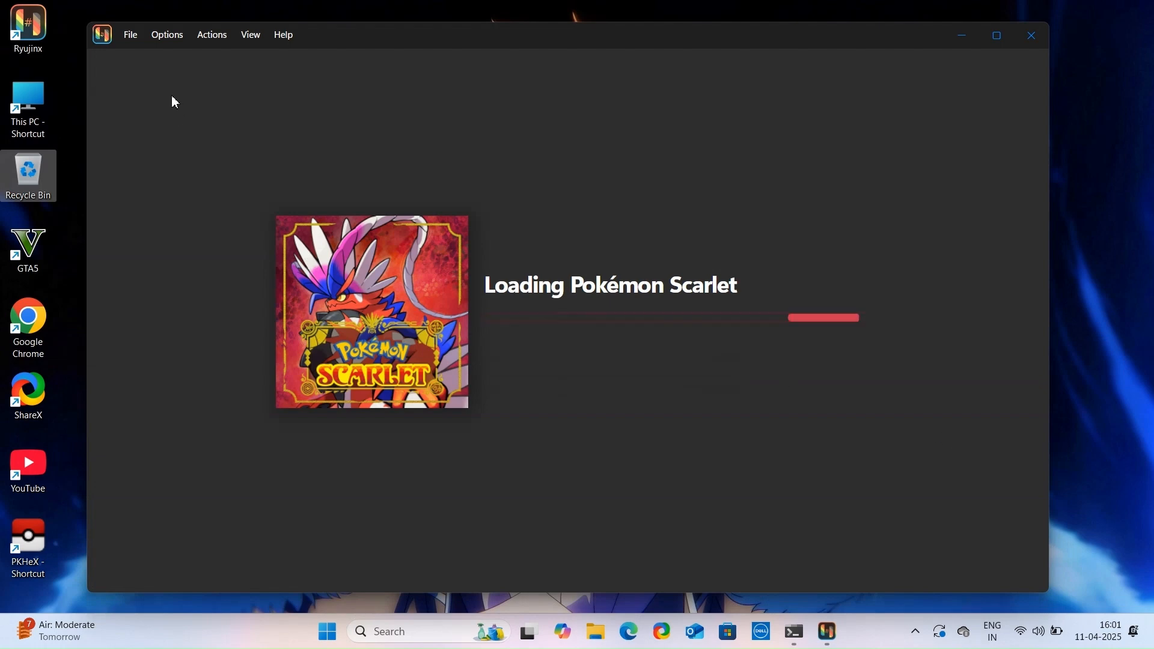
Step: Switch the loading Pokémon Scarlet to fullscreen via Options > Toggle Fullscreen
left_click(166, 35)
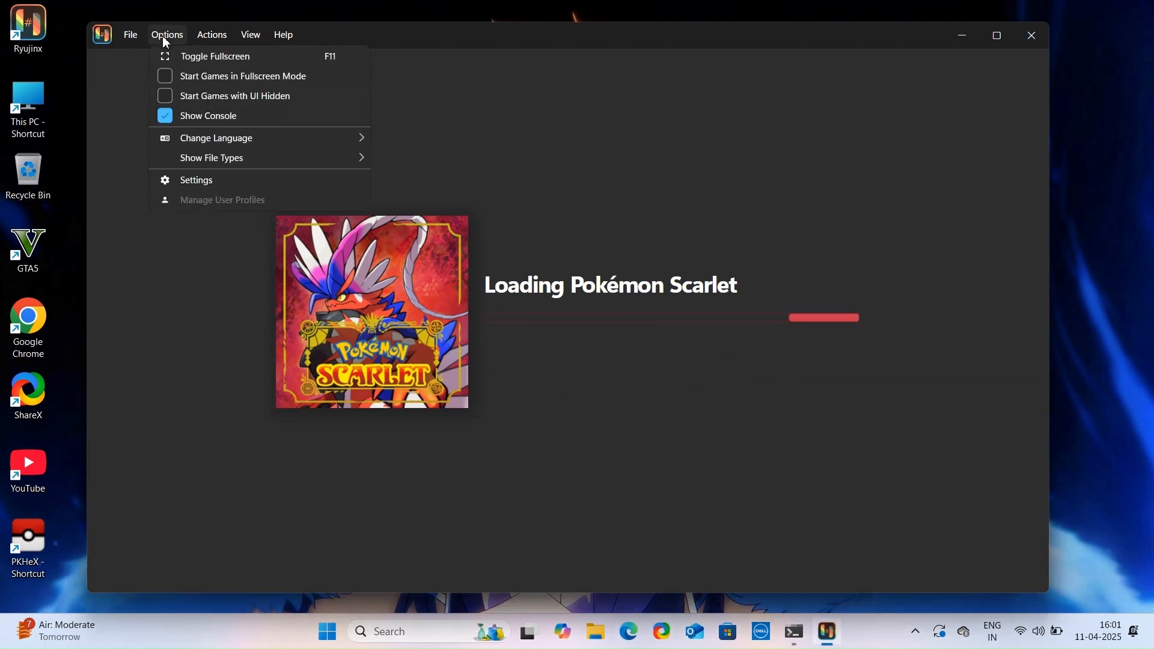
left_click(214, 56)
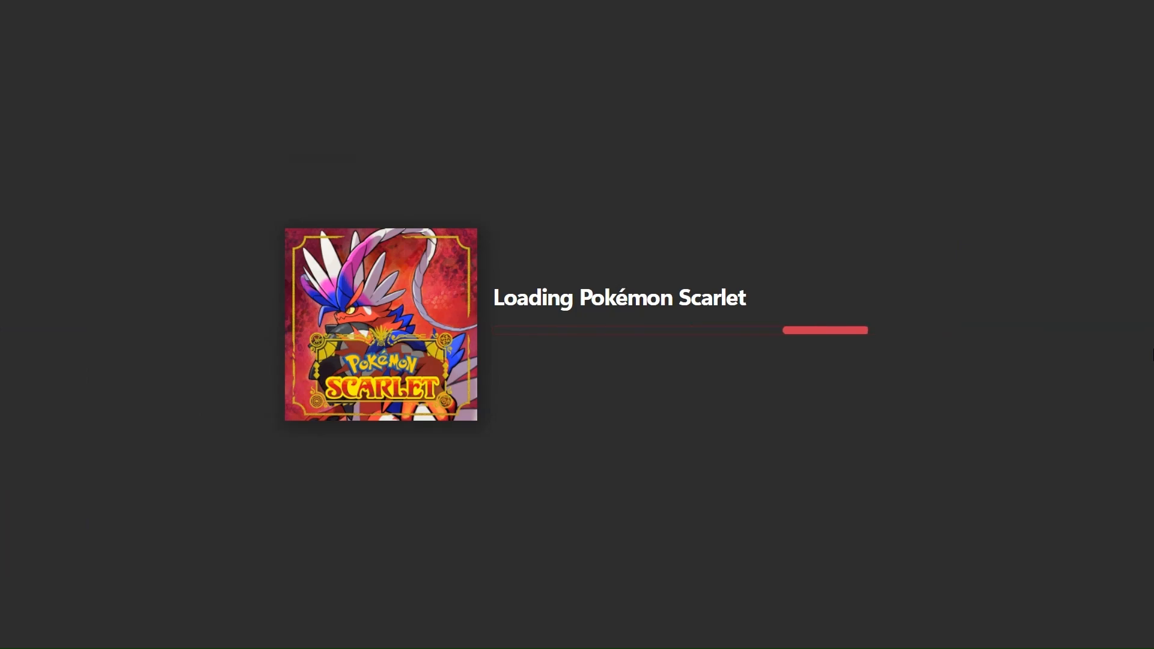